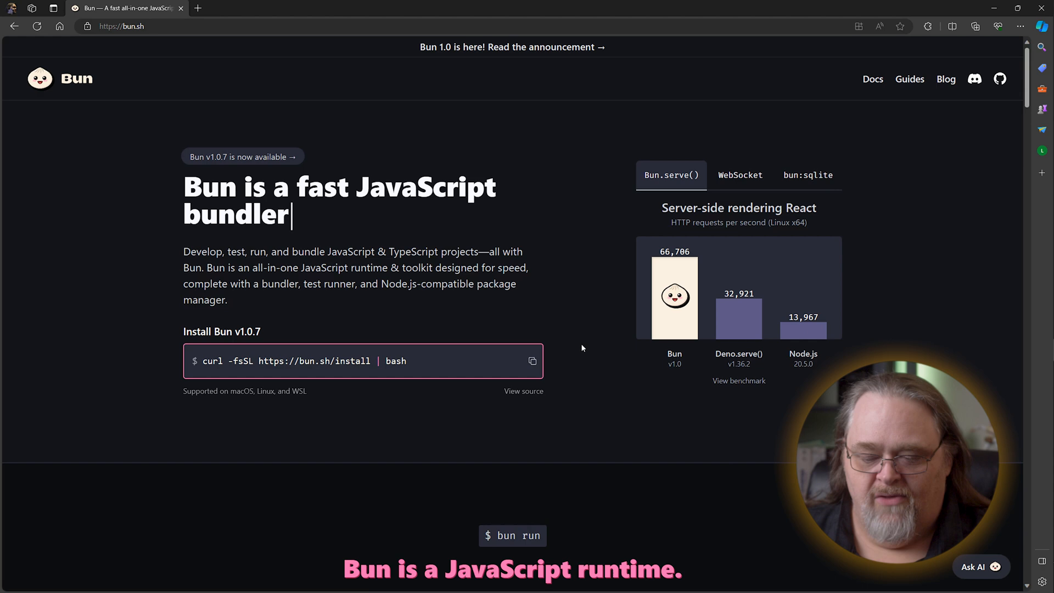
# Scroll the bun.sh homepage through the runtime, APIs, package manager and bun test sections
pyautogui.scroll(-3)
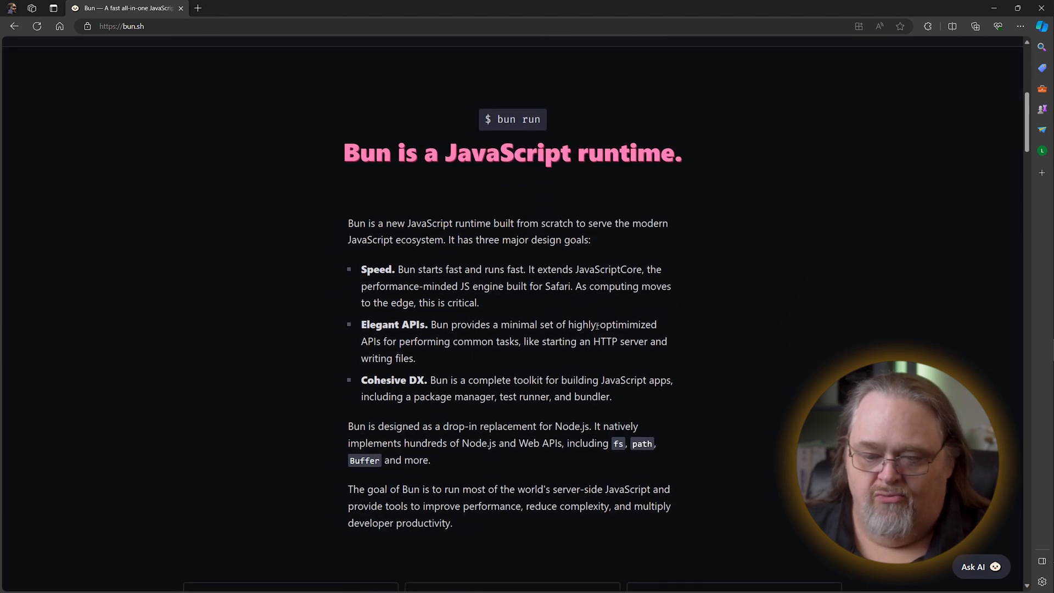
pyautogui.moveTo(675, 186)
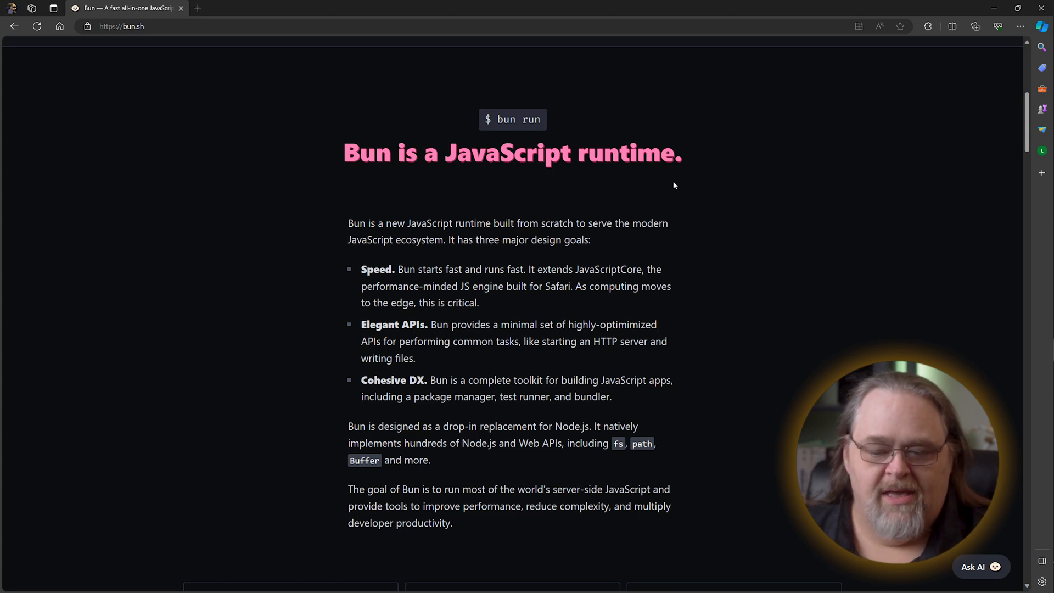
pyautogui.scroll(-3)
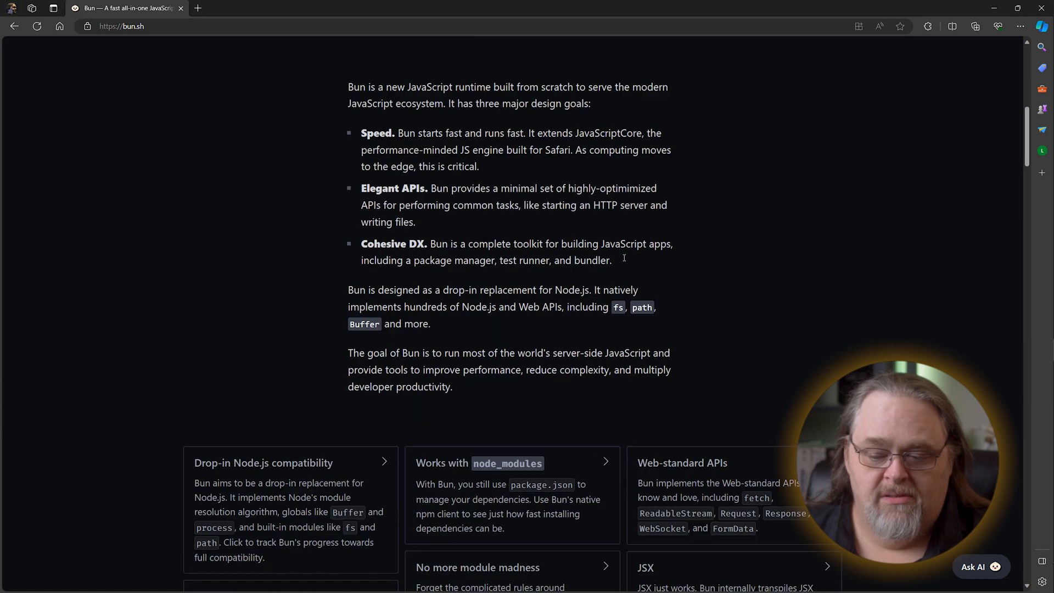
pyautogui.scroll(-3)
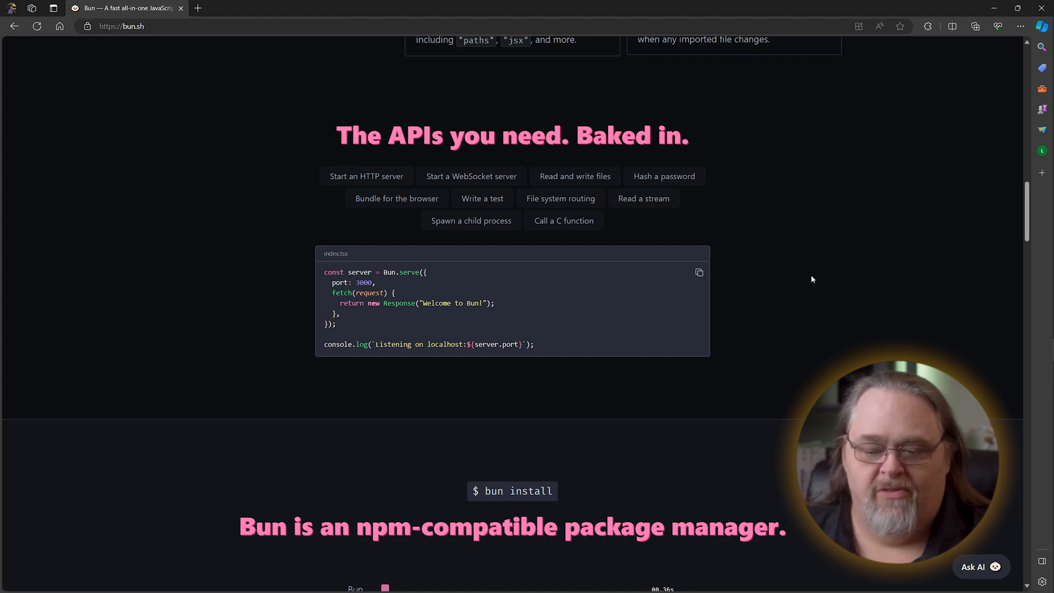
pyautogui.scroll(-3)
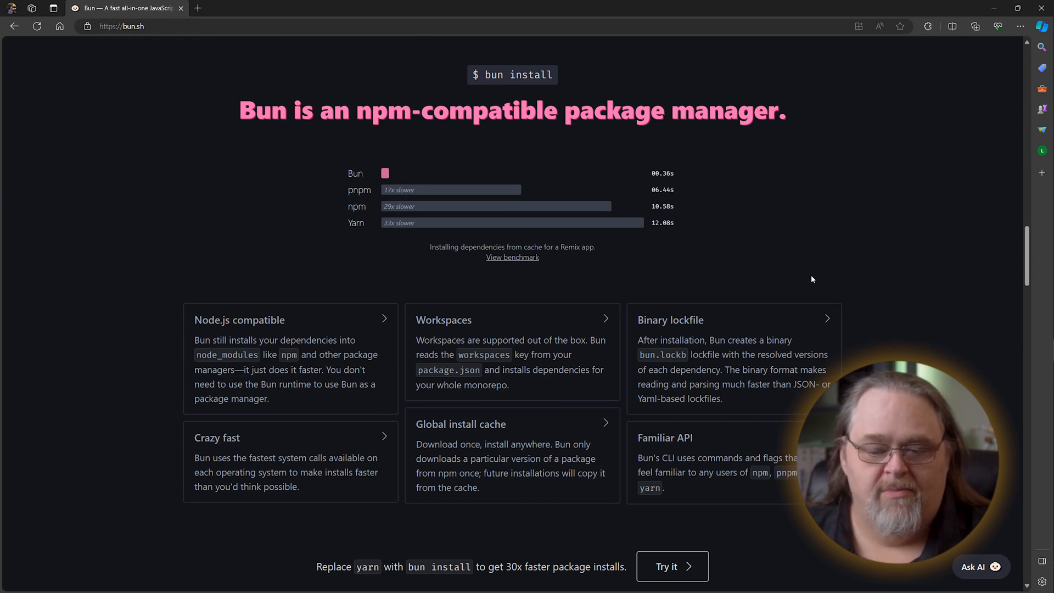
pyautogui.moveTo(286, 156)
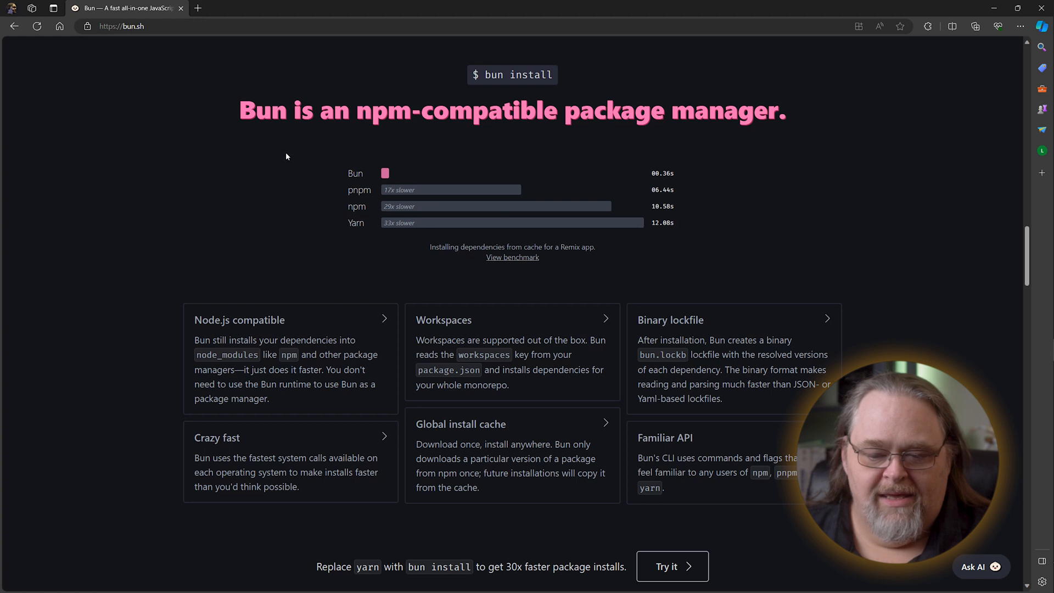
pyautogui.moveTo(609, 192)
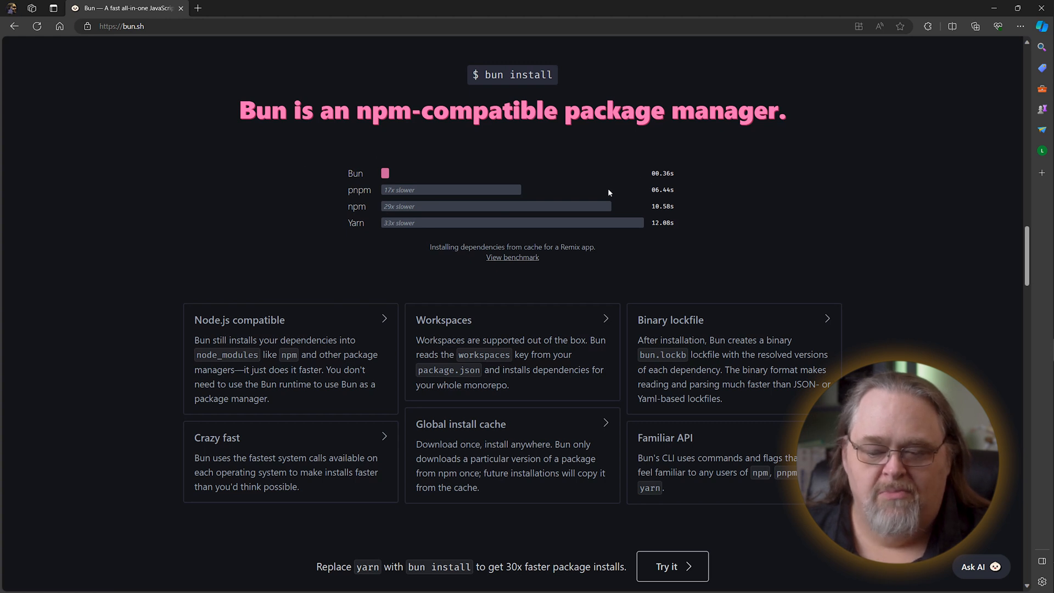
pyautogui.moveTo(738, 272)
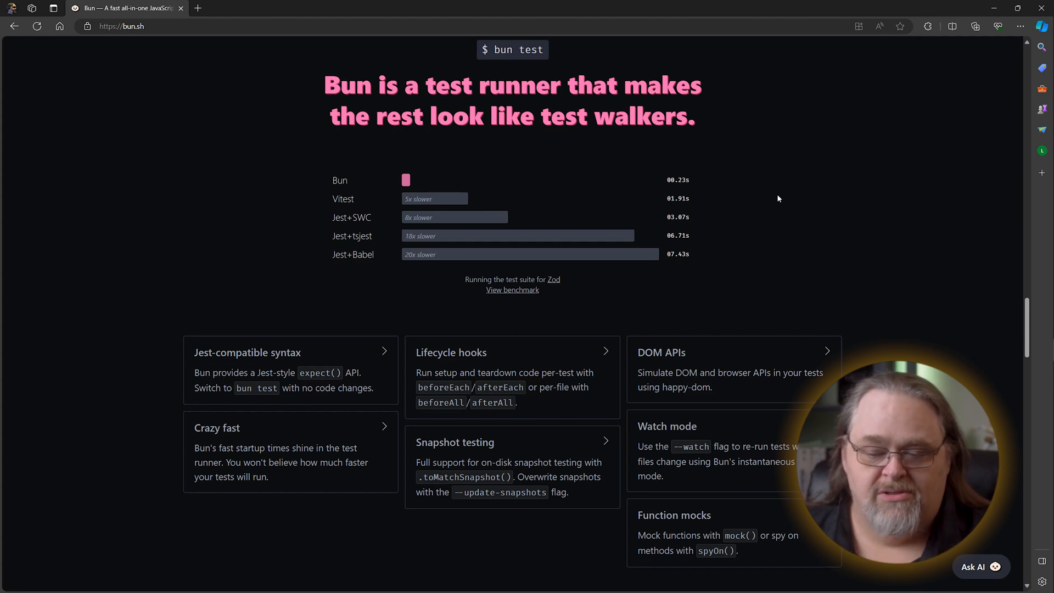
pyautogui.scroll(3)
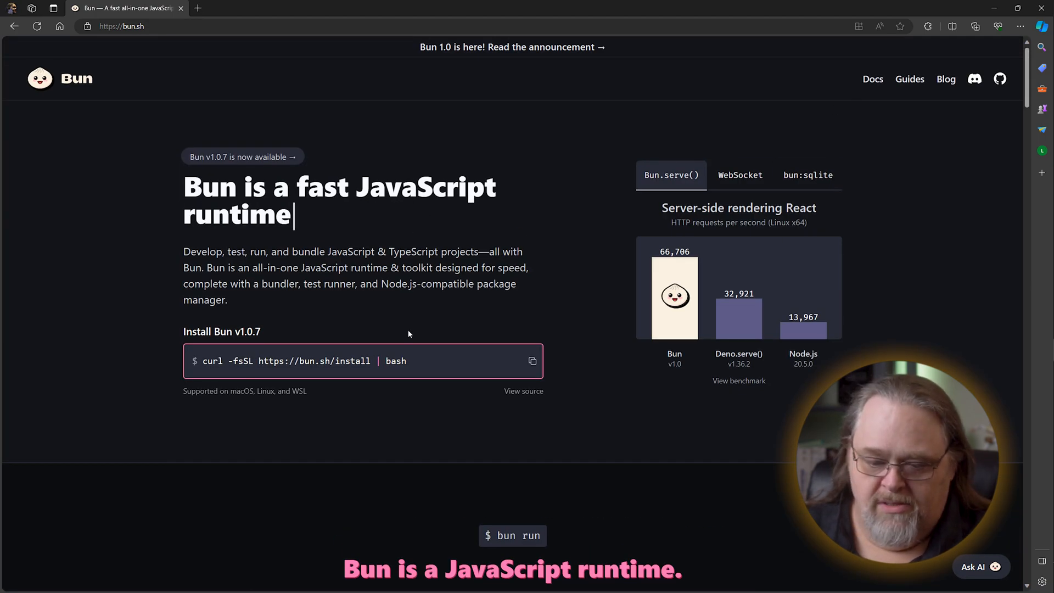
# Scroll the bun.sh homepage once more before the terminal opens
pyautogui.scroll(-3)
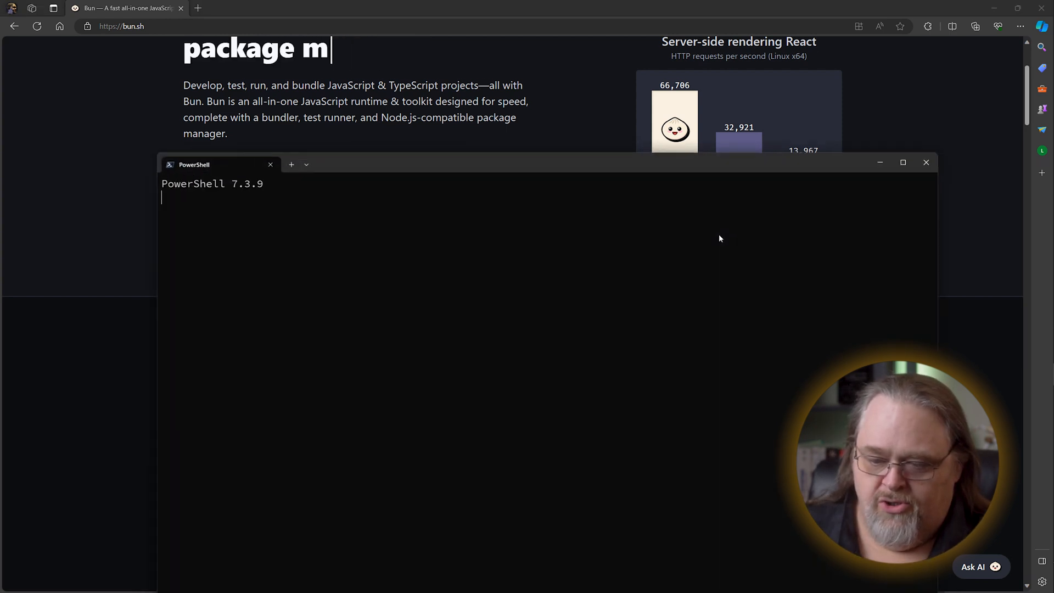
# Maximize the terminal and run wsl -l -v, showing Ubuntu as the default distribution
pyautogui.click(903, 162)
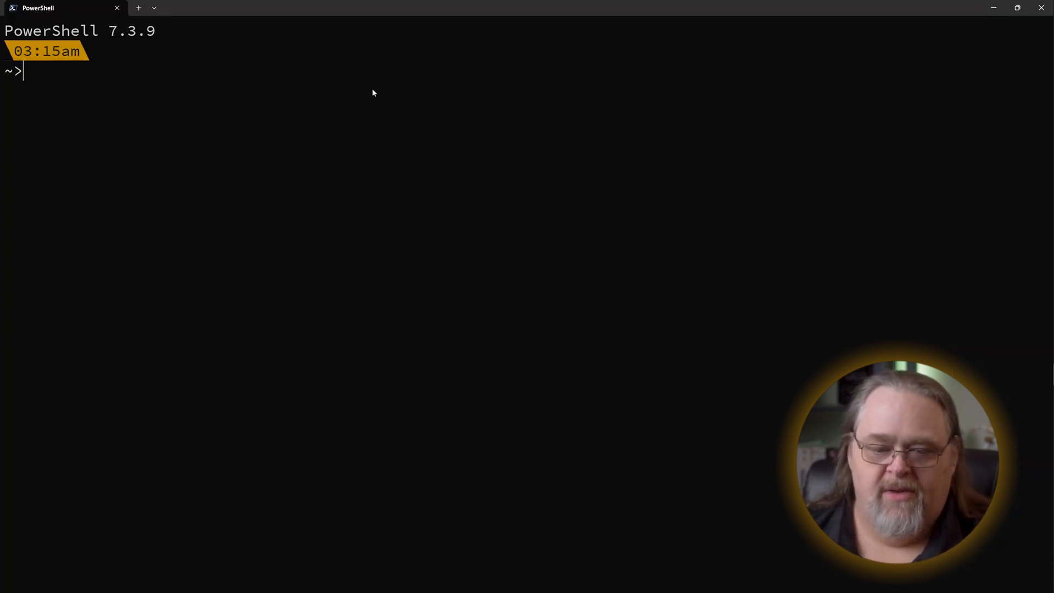
pyautogui.write('wsl -l')
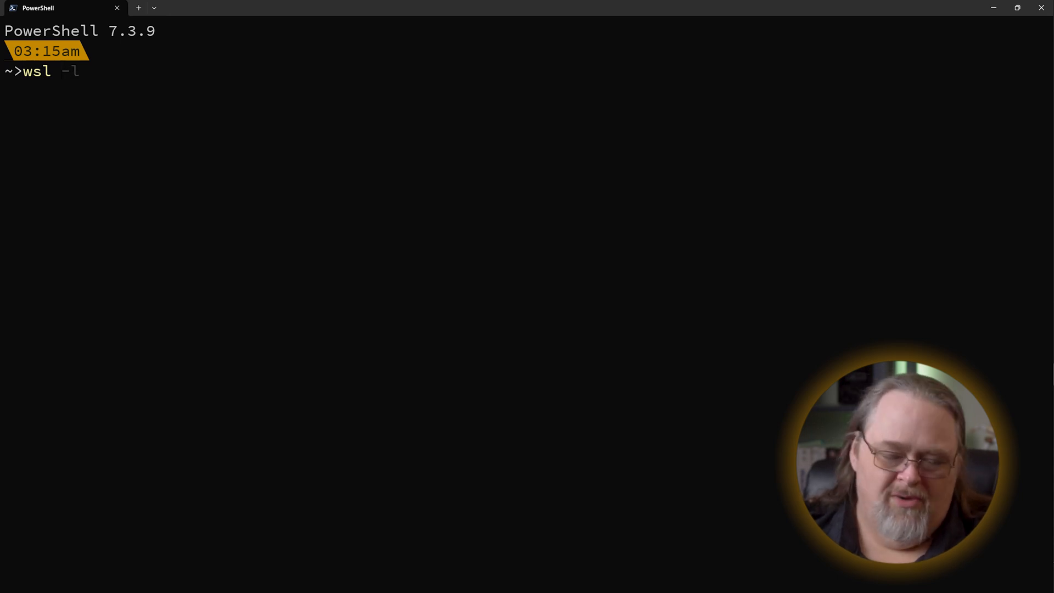
pyautogui.write('-v')
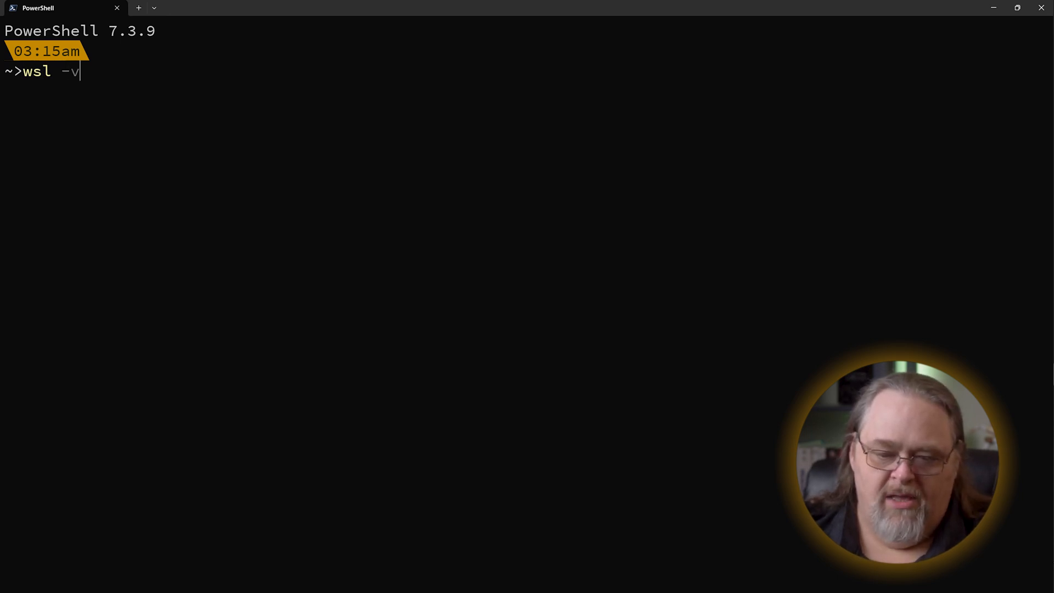
pyautogui.press('Return')
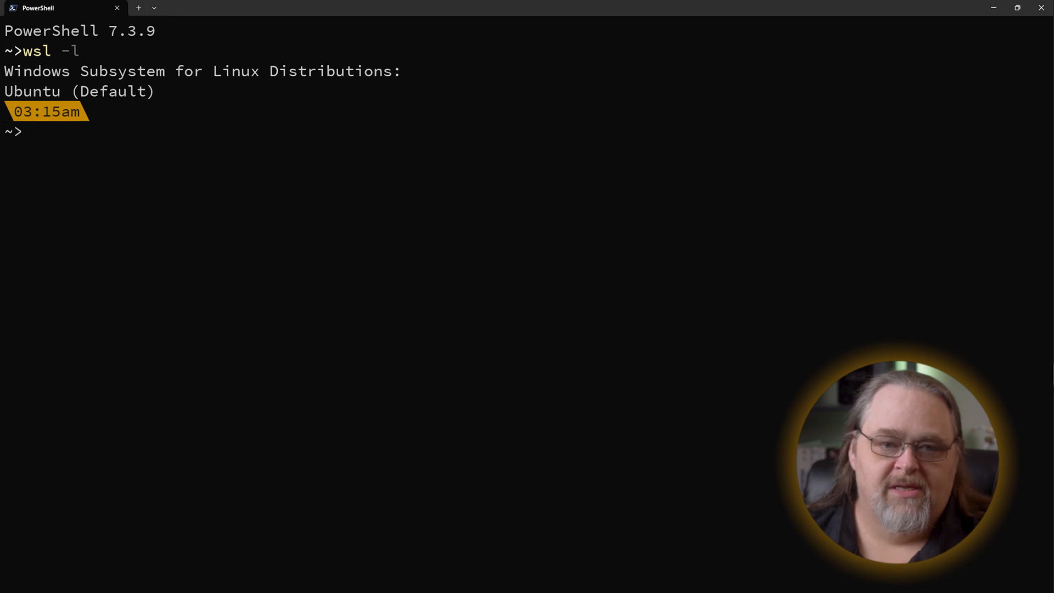
pyautogui.moveTo(165, 30)
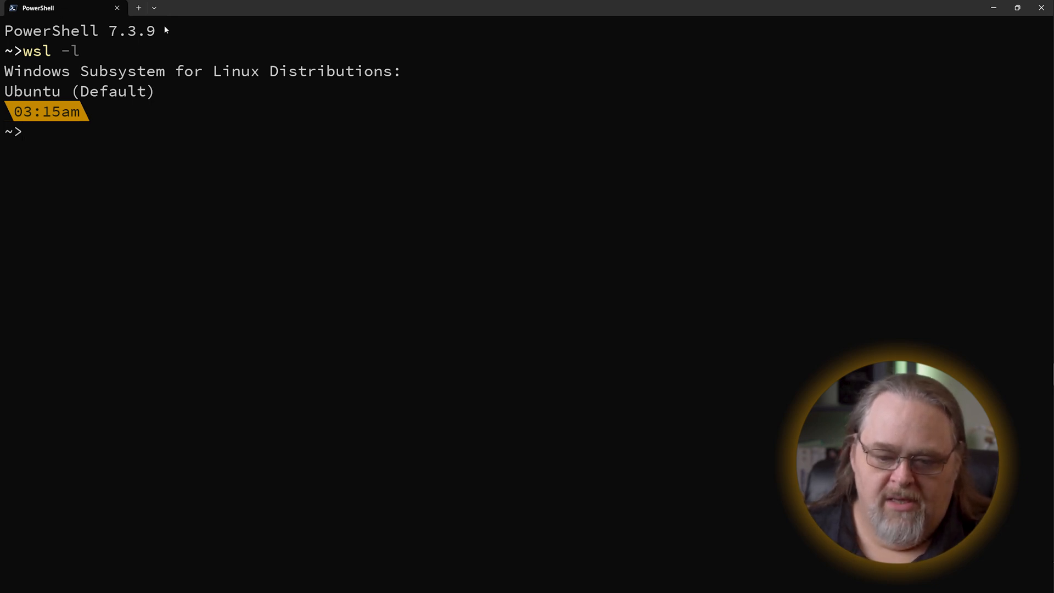
pyautogui.click(153, 8)
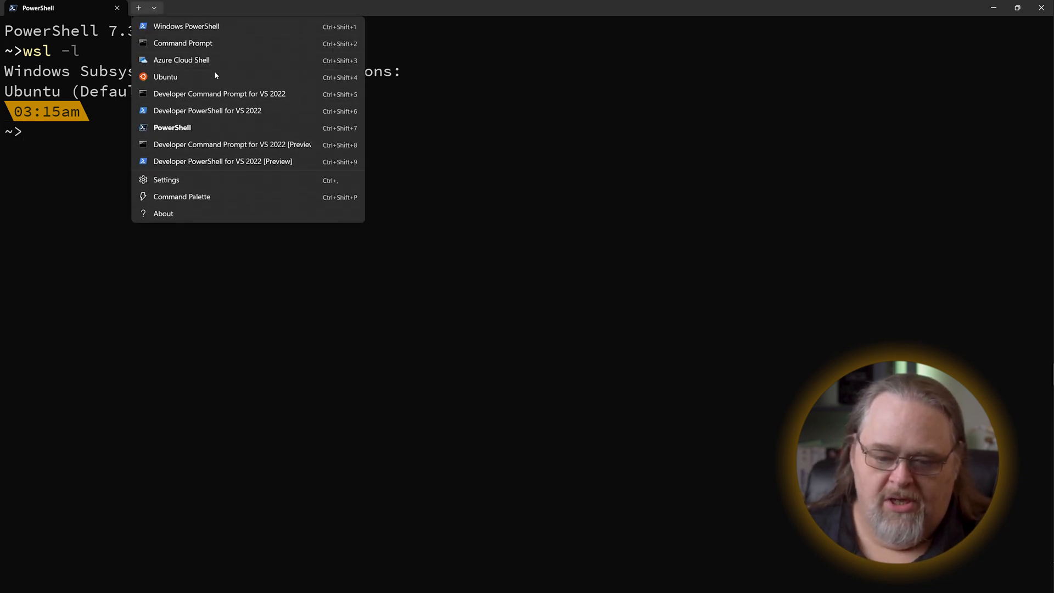
# Open an Ubuntu tab from the profile list and close the PowerShell tab
pyautogui.click(165, 77)
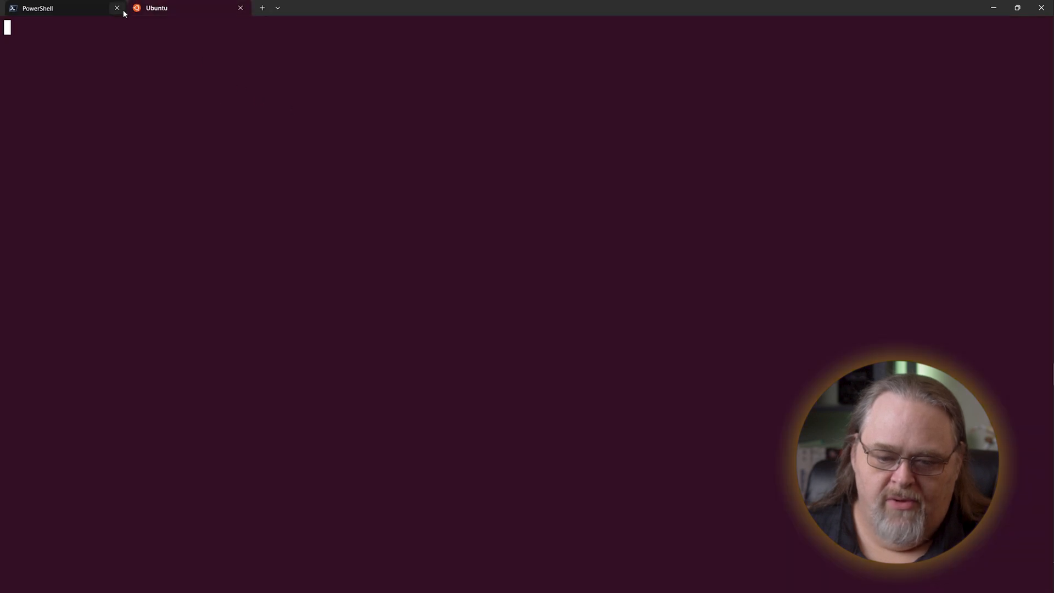
pyautogui.click(117, 8)
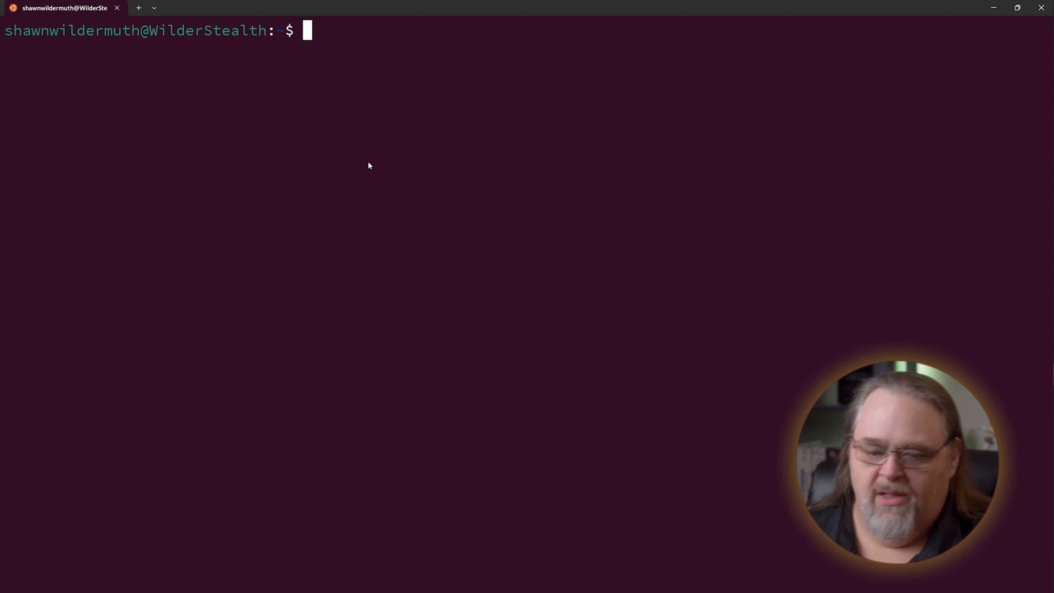
pyautogui.moveTo(11, 41)
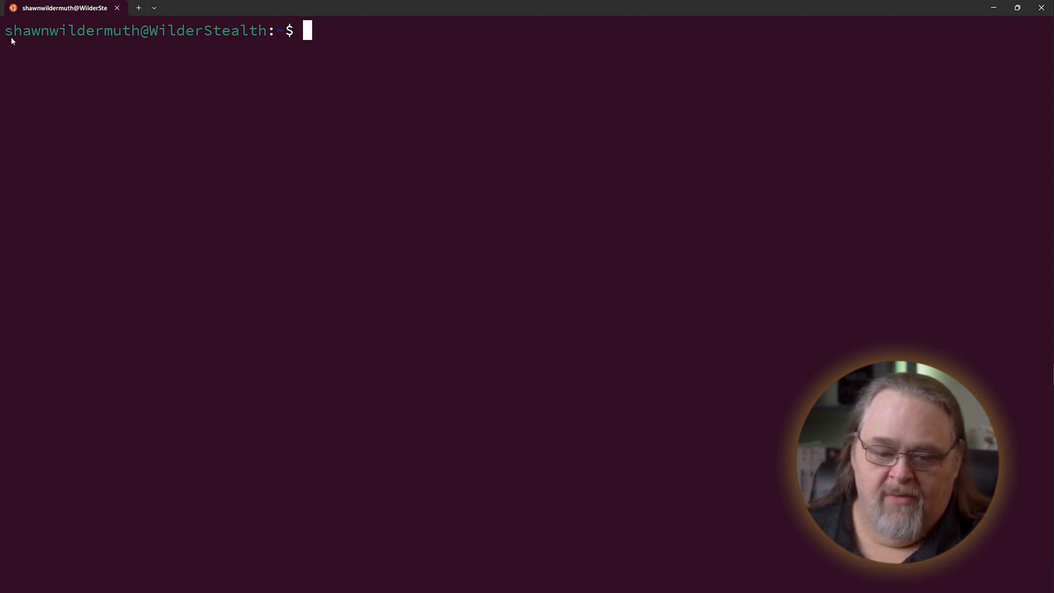
pyautogui.moveTo(481, 194)
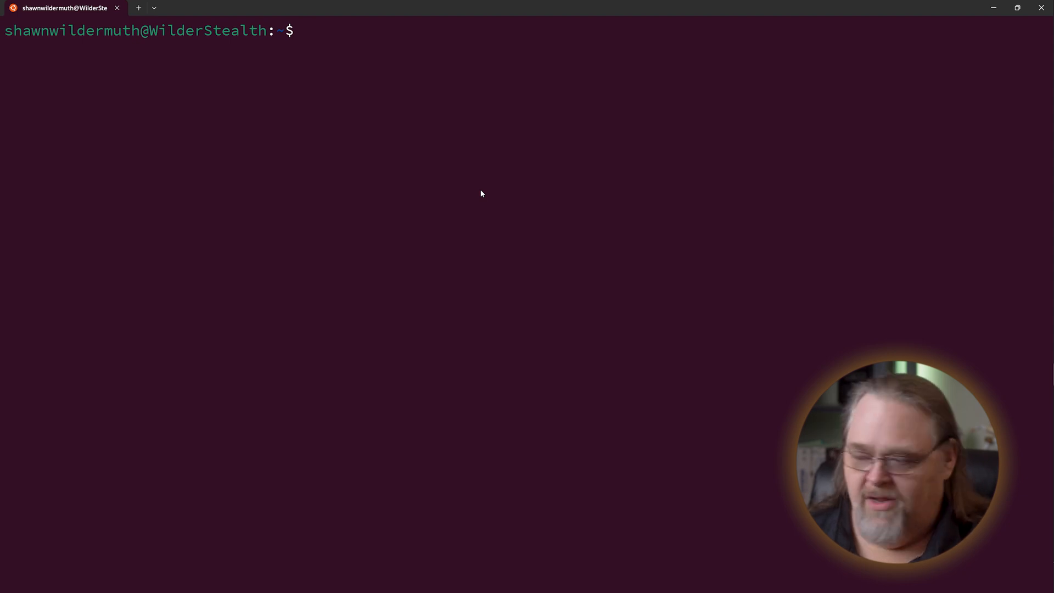
pyautogui.moveTo(371, 135)
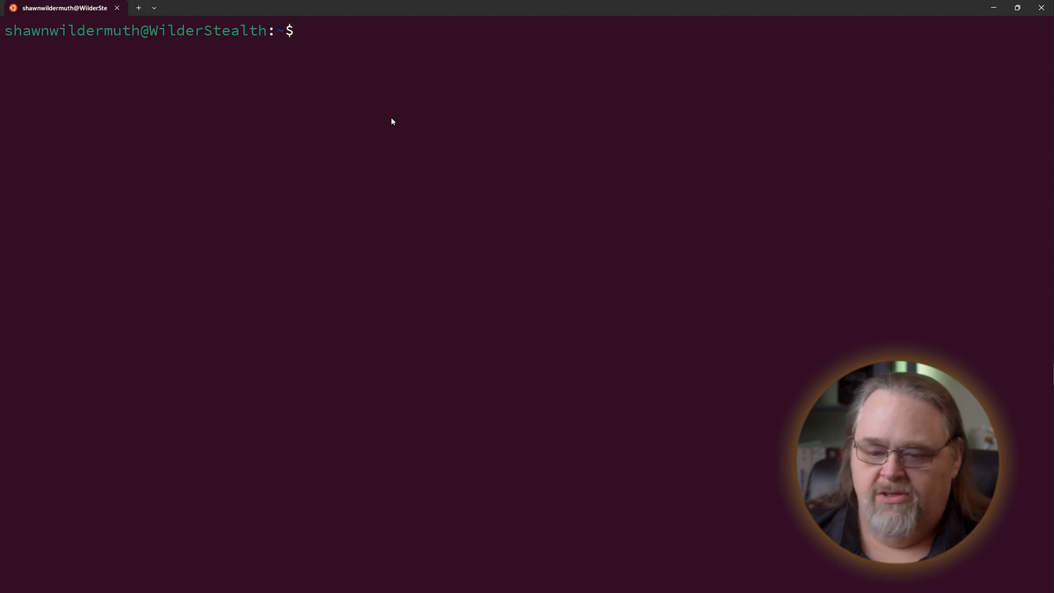
# Run sudo apt-get install unzip, confirming unzip is already the newest version
pyautogui.write('sudo')
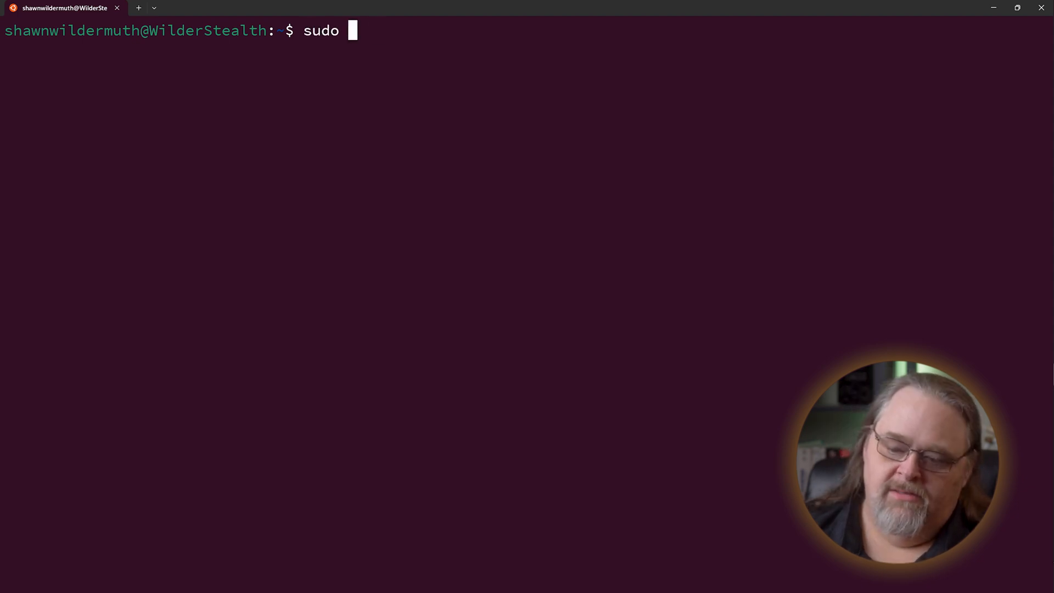
pyautogui.write('apt-get install')
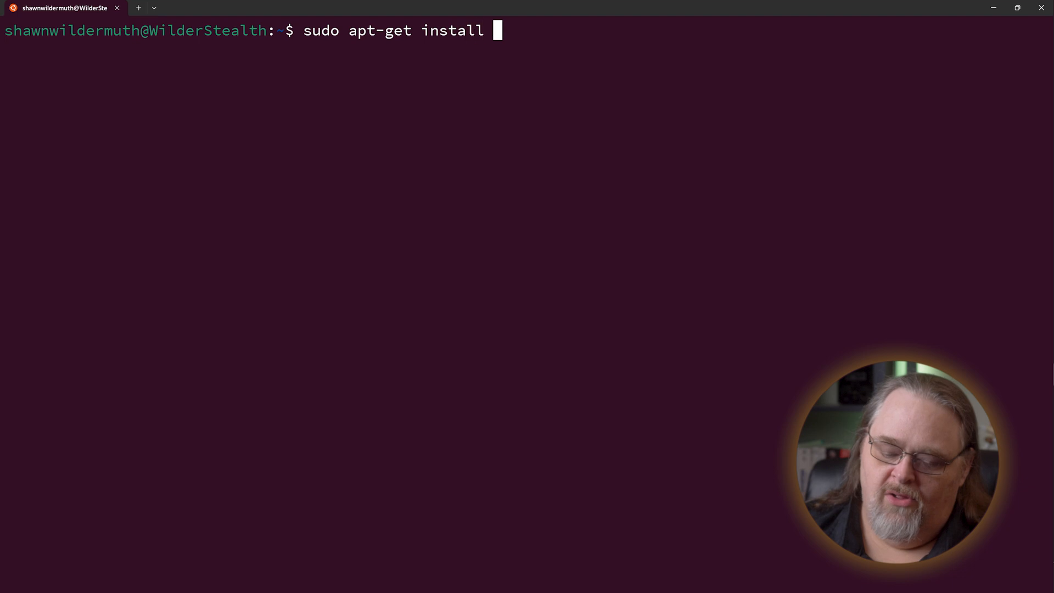
pyautogui.write('unzi')
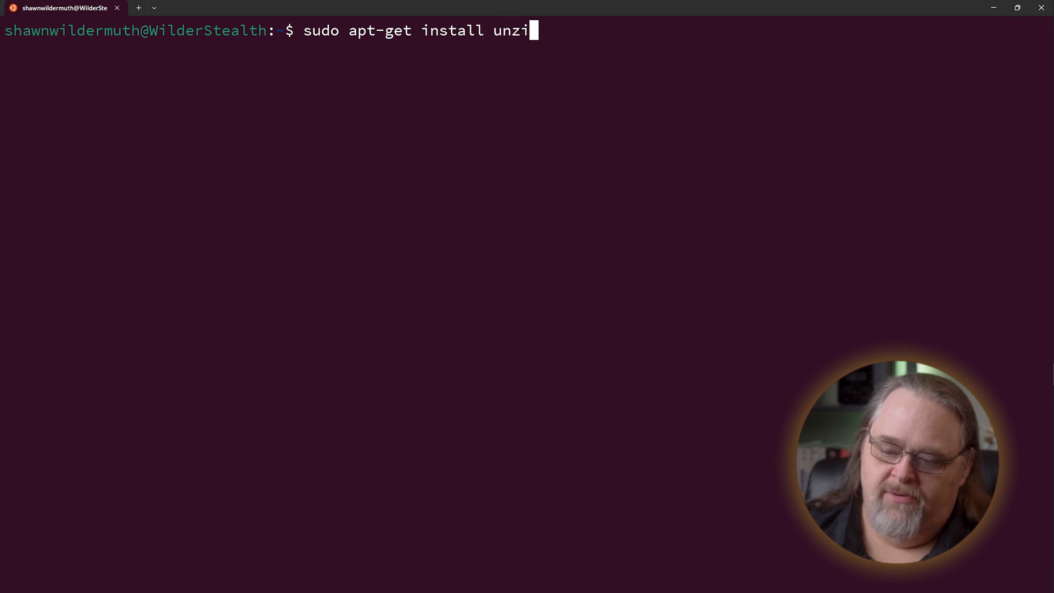
pyautogui.write('p')
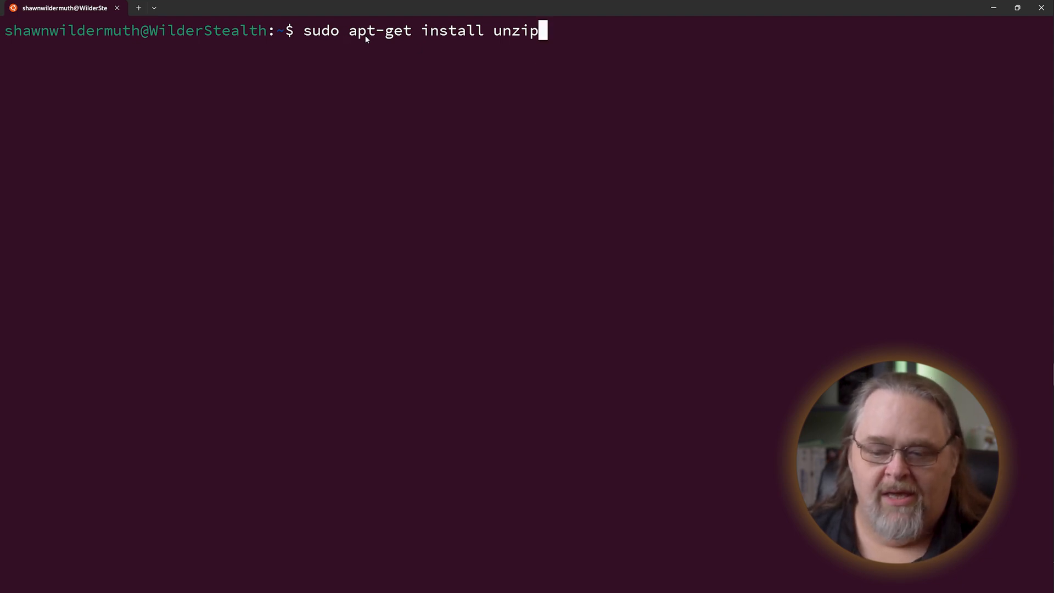
pyautogui.moveTo(538, 119)
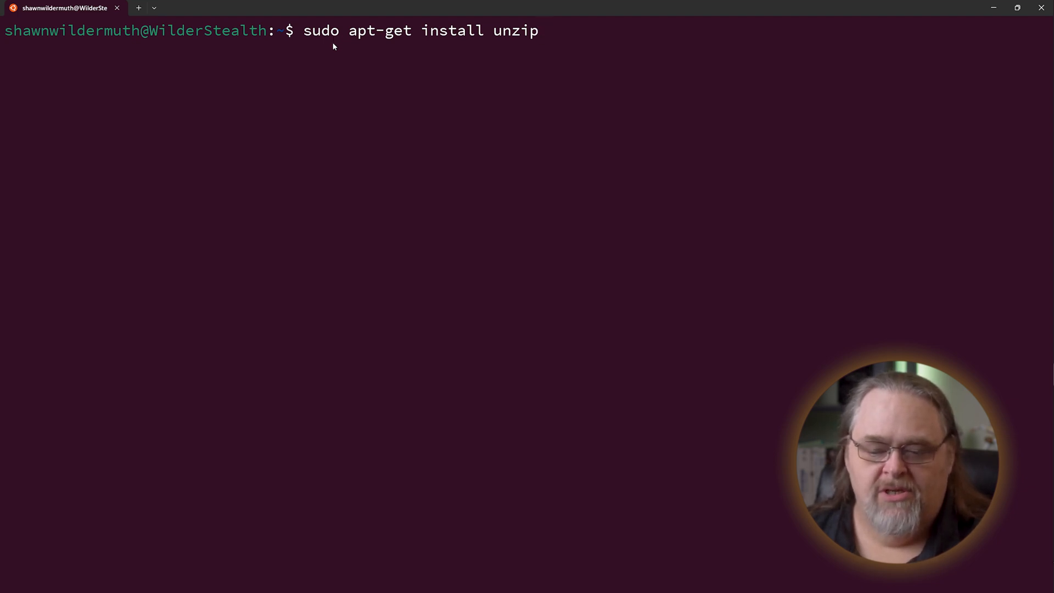
pyautogui.moveTo(552, 45)
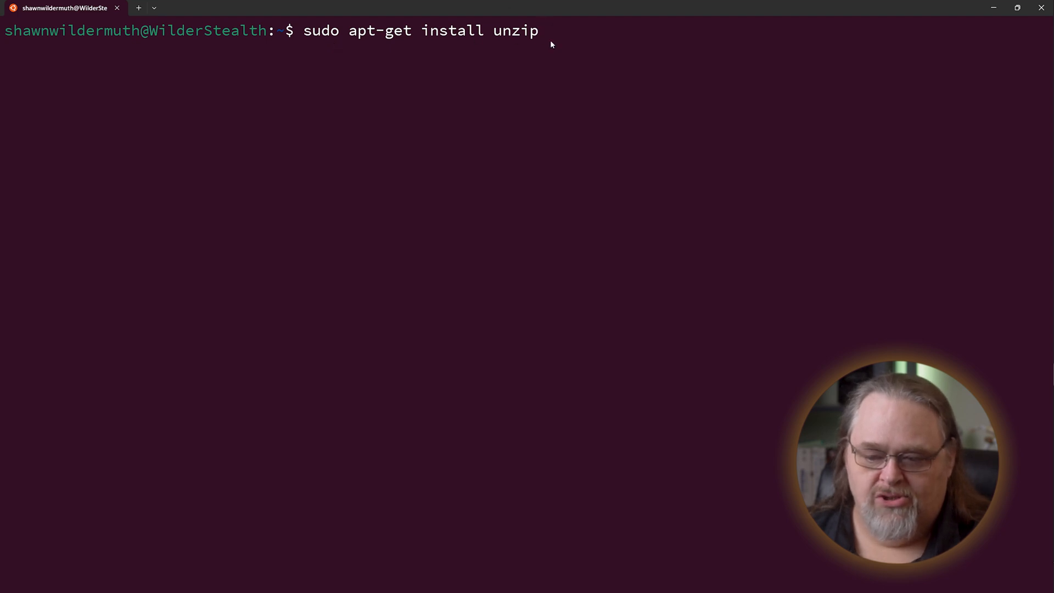
pyautogui.press('Return')
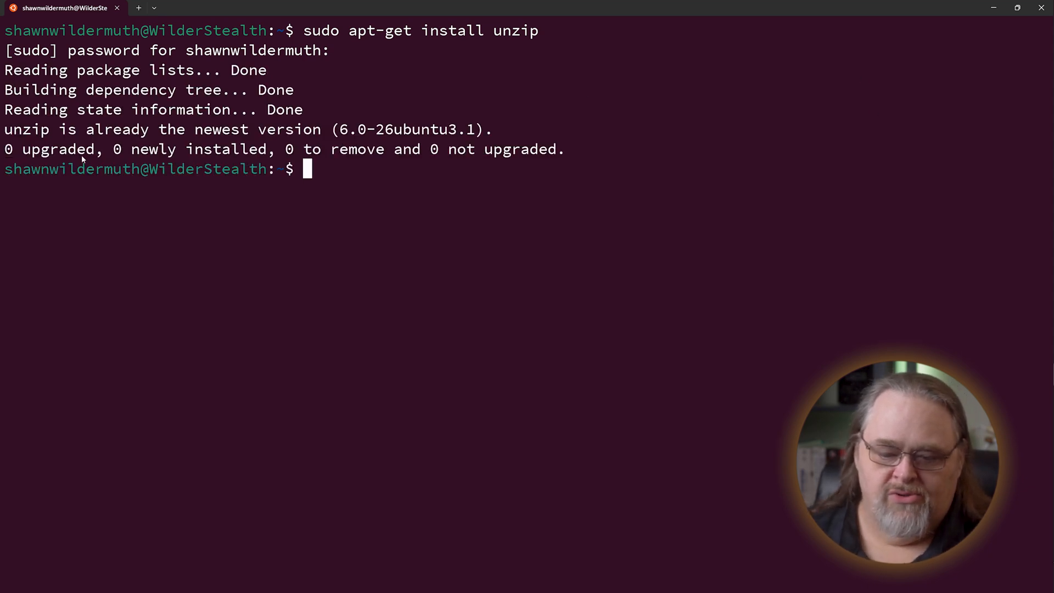
pyautogui.moveTo(512, 180)
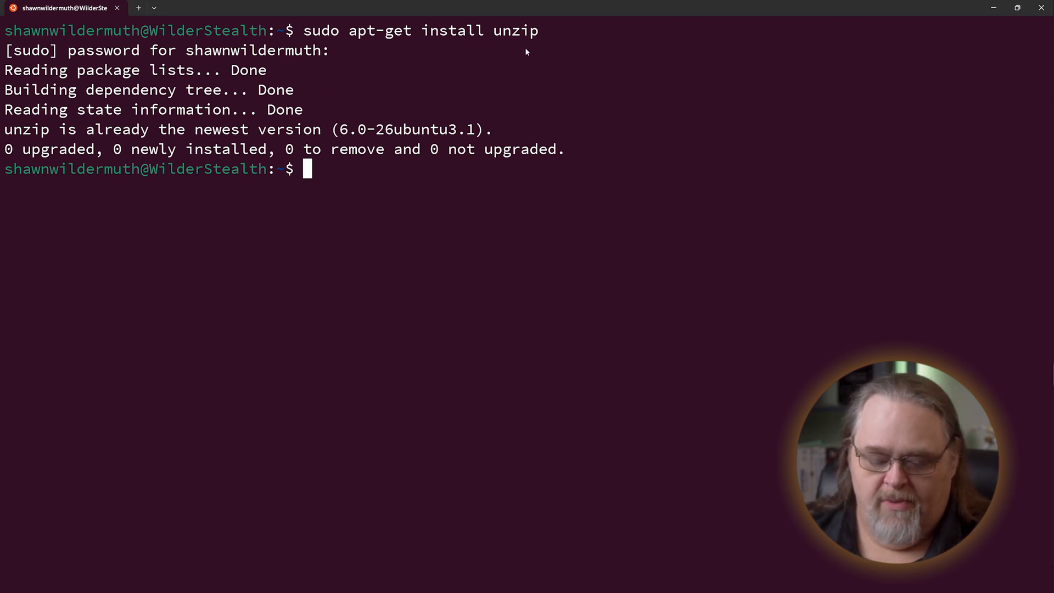
pyautogui.write('clear')
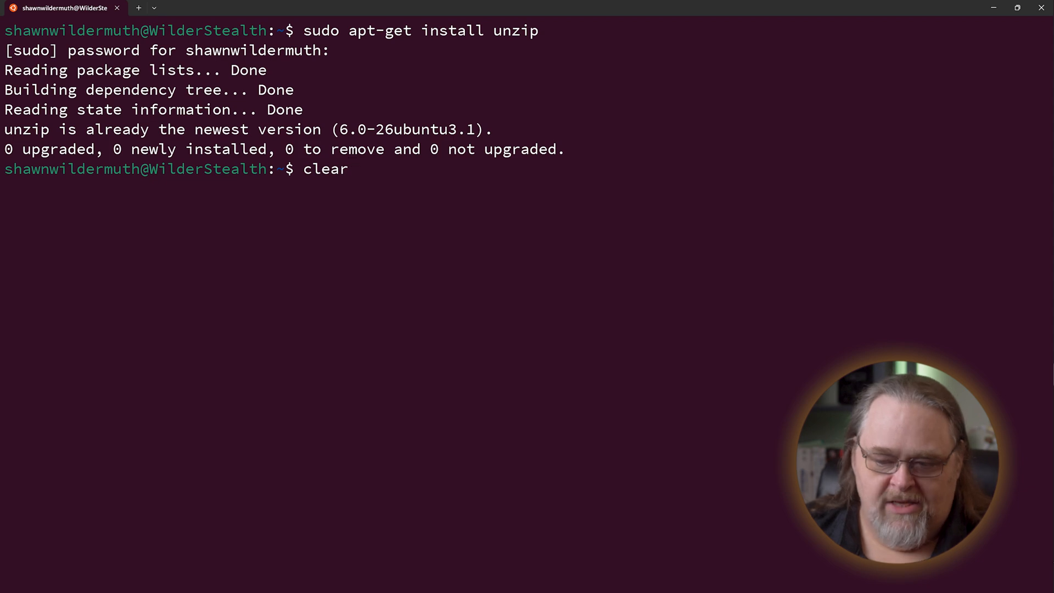
# Install Bun, confirm bun -v reports 1.0.7, and clear the screen
pyautogui.press('Return')
pyautogui.write('curl -fsSL https://bun.sh/install | bash')
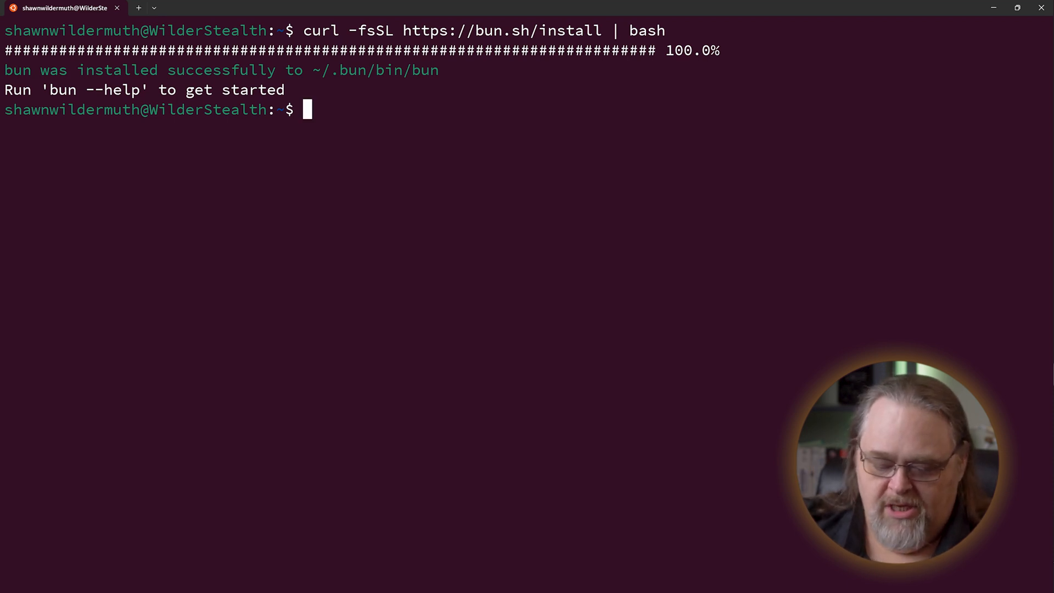
pyautogui.write('bun -v')
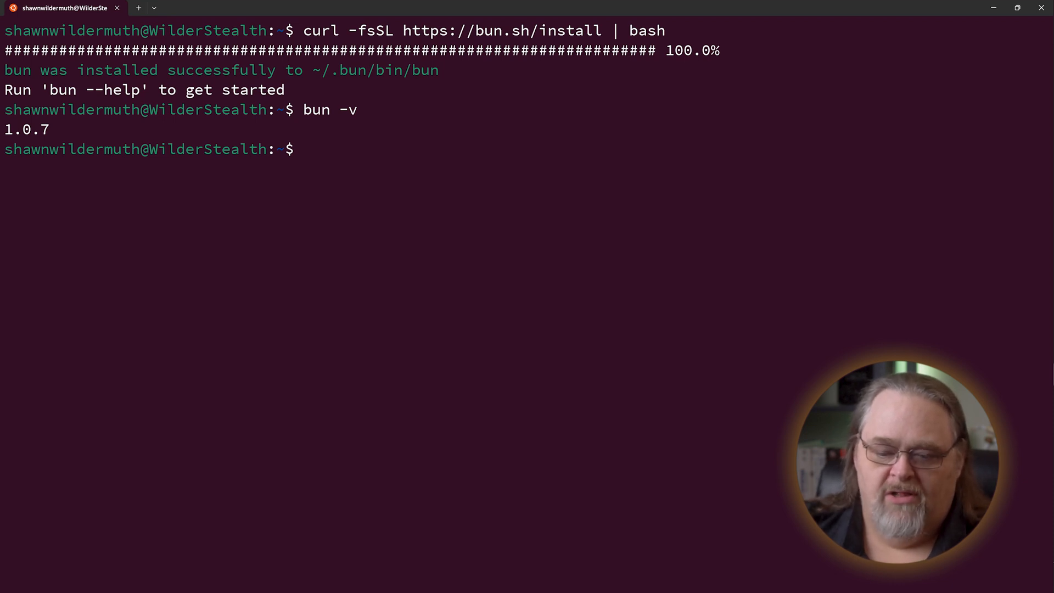
pyautogui.press('ctrl+l')
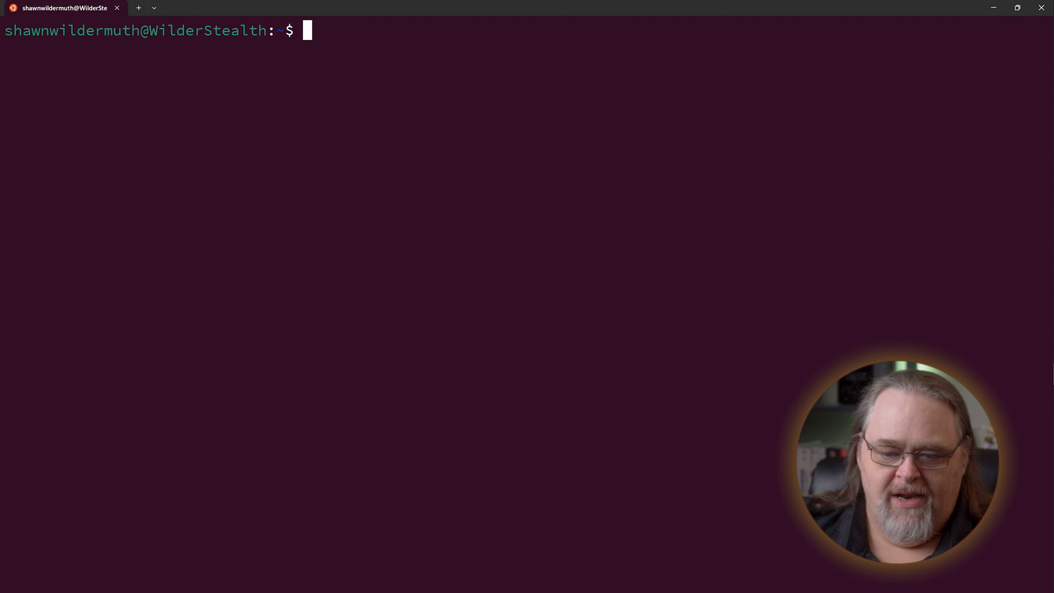
# Change the Ubuntu shell's directory to /mnt/c/projects/codingshorts
pyautogui.write('cd \\')
pyautogui.write('ls')
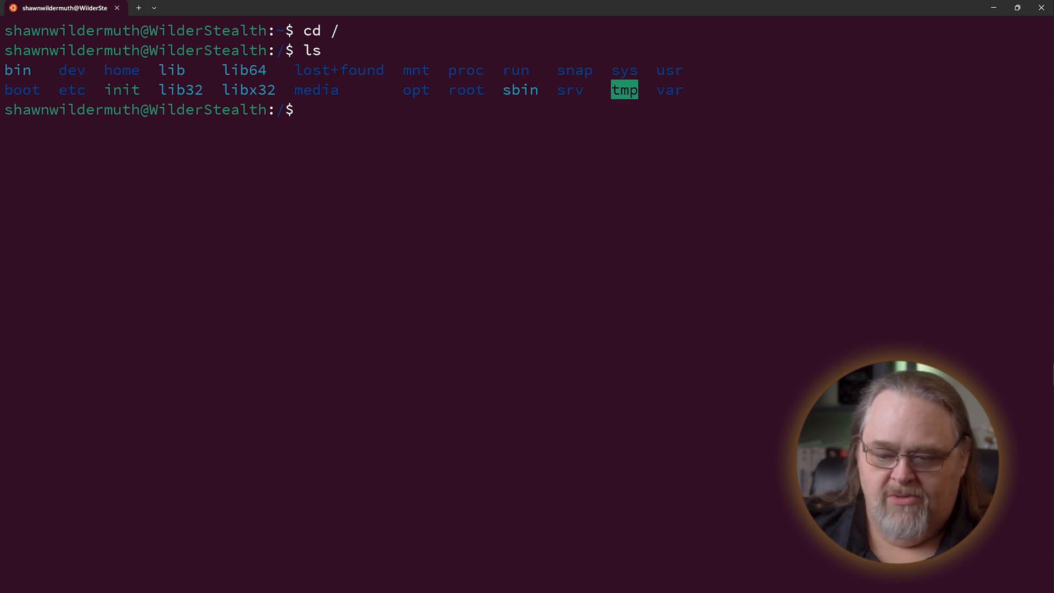
pyautogui.write('cd /mt')
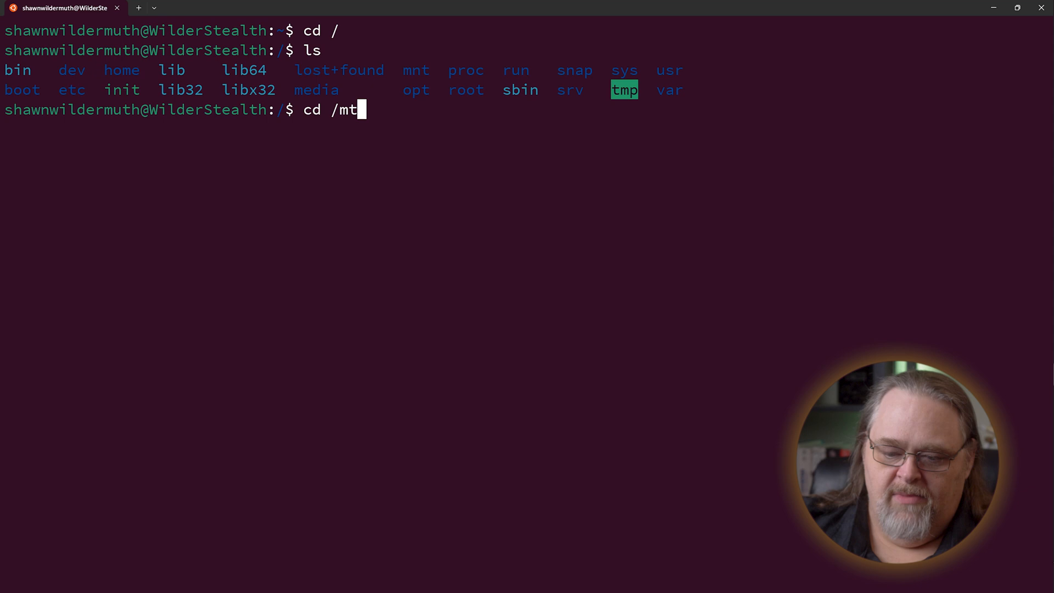
pyautogui.write('nt/c')
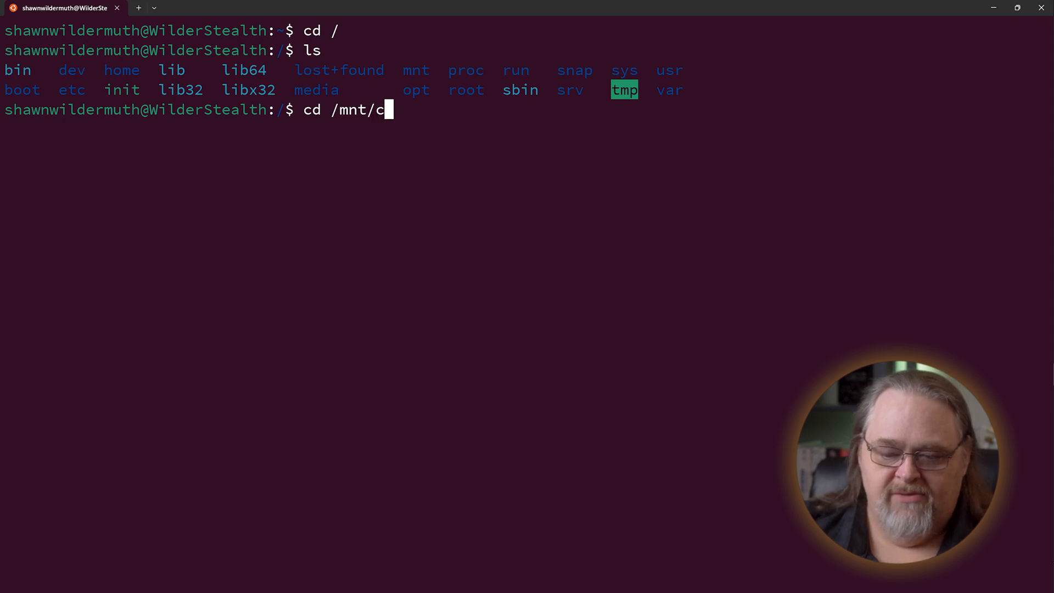
pyautogui.write('projec')
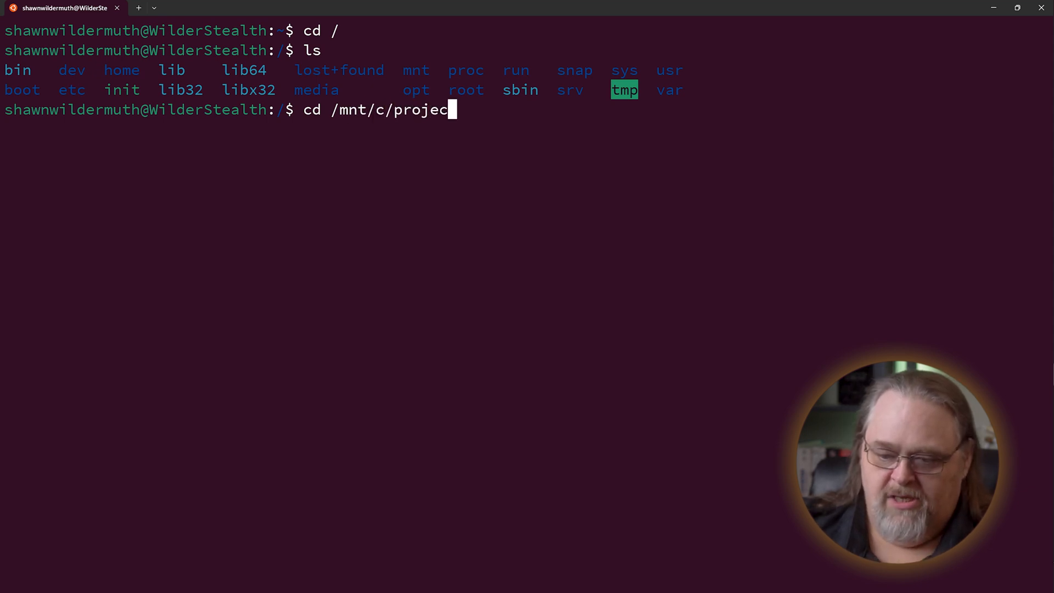
pyautogui.write('ts/codingshorts/')
pyautogui.write('cd bunwsl/')
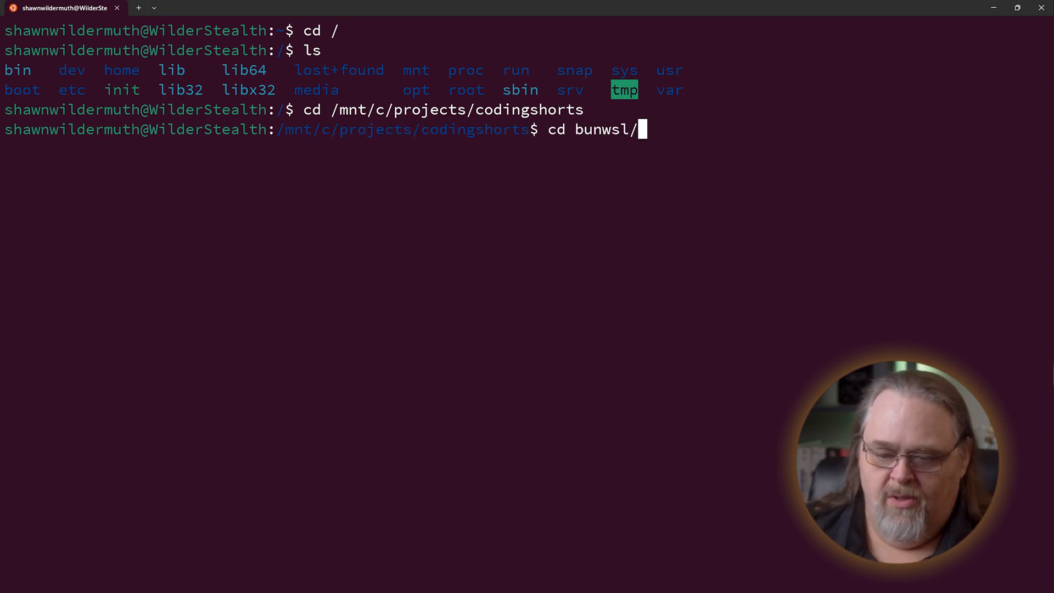
pyautogui.press('Return')
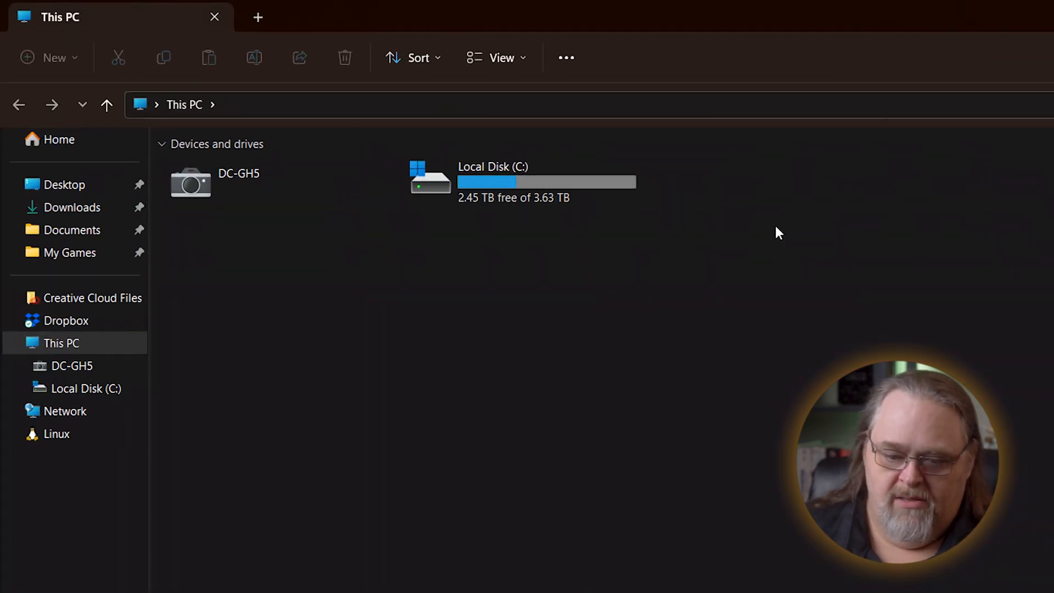
# Navigate File Explorer to the empty c:\projects\codingshorts\bunwsl folder
pyautogui.write('c')
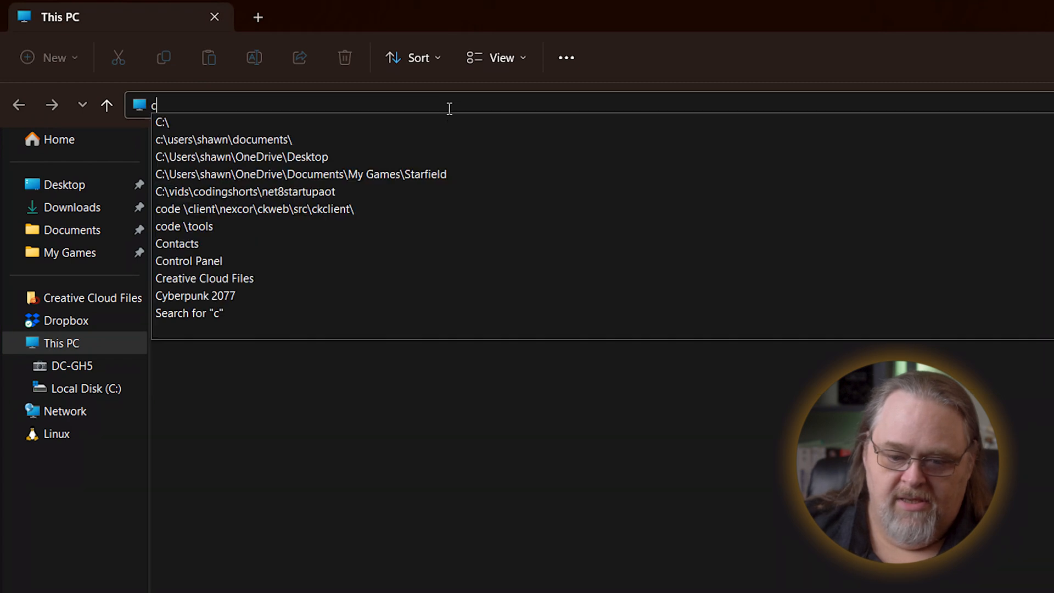
pyautogui.write('\\projects\\cod')
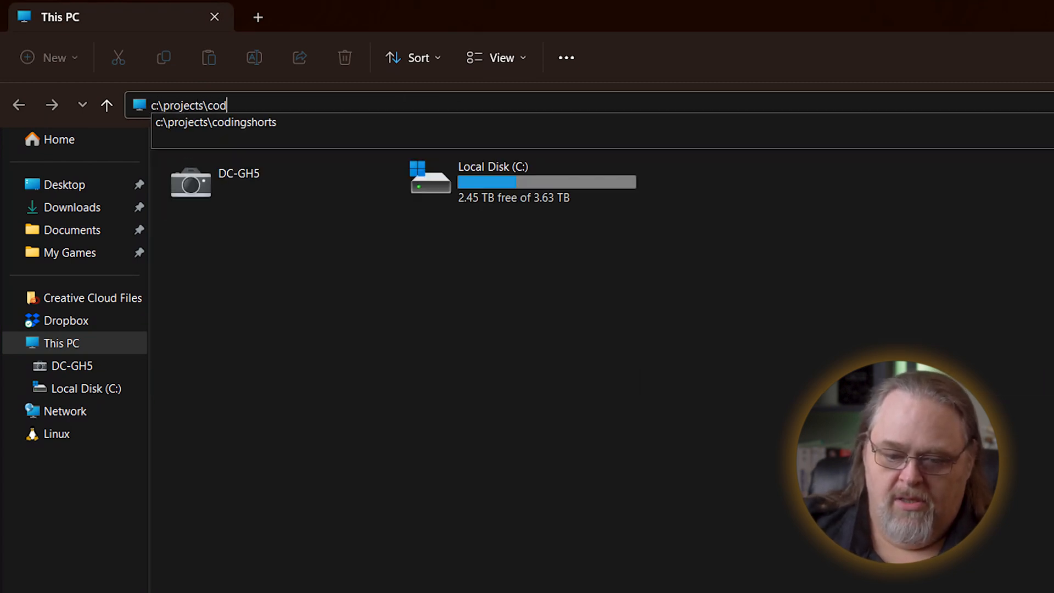
pyautogui.write('ingshorts\\bunwsl')
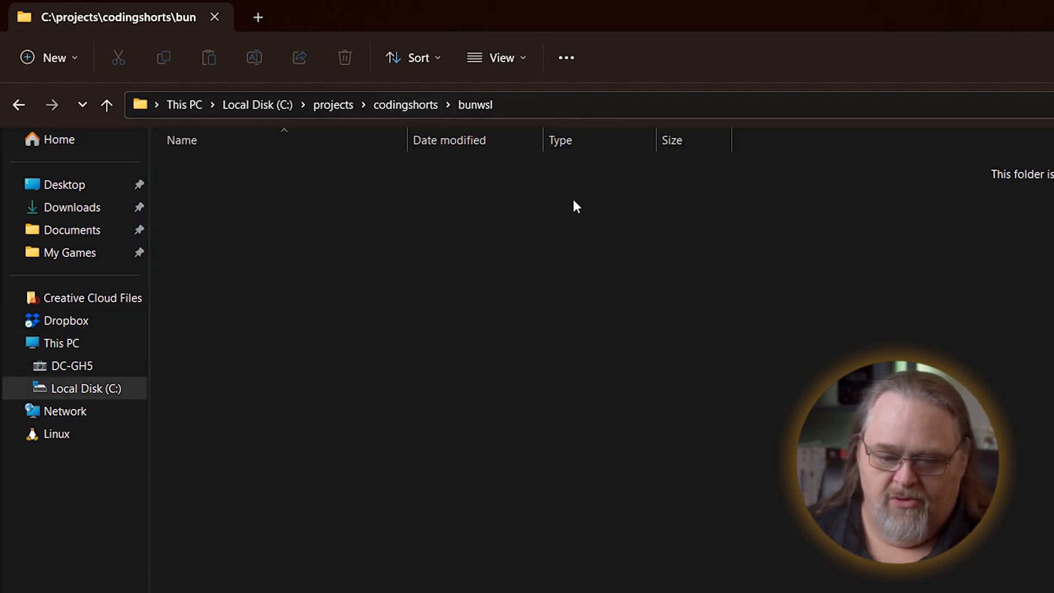
pyautogui.moveTo(572, 220)
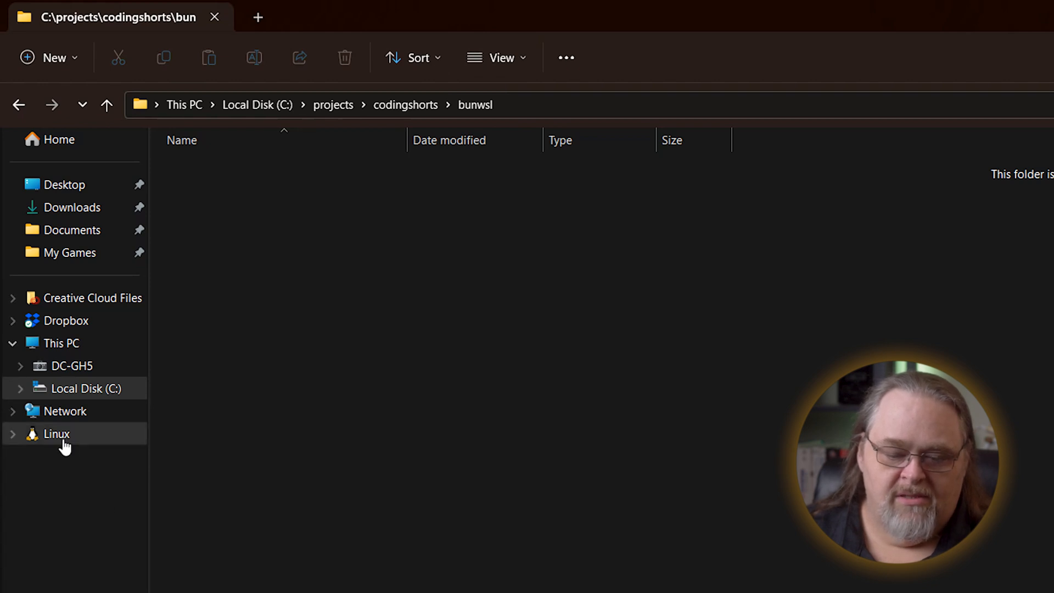
pyautogui.moveTo(101, 441)
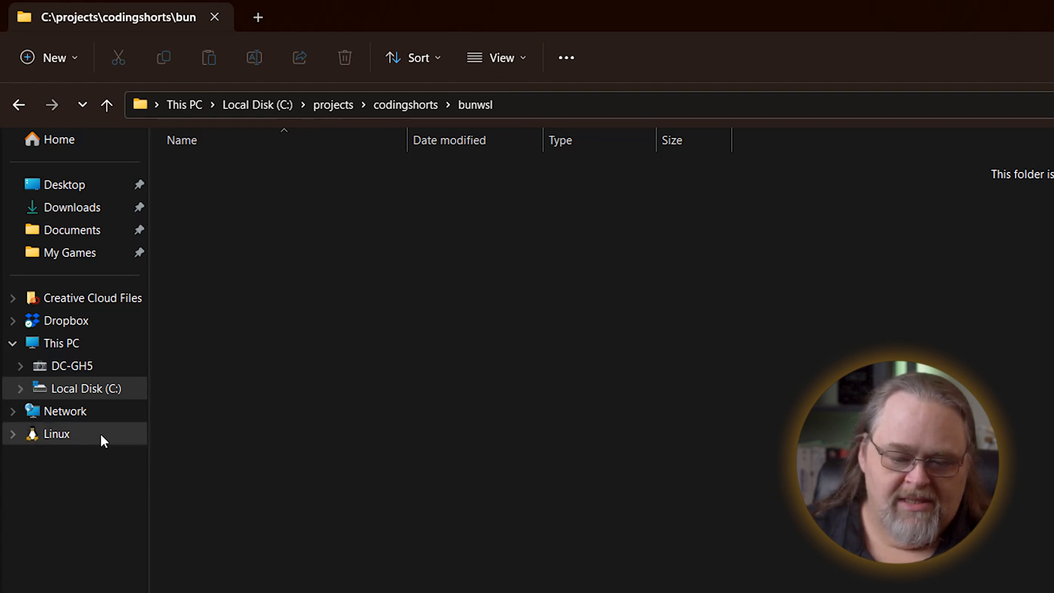
# Browse Linux > Ubuntu > home to the user folder containing .bun
pyautogui.click(56, 434)
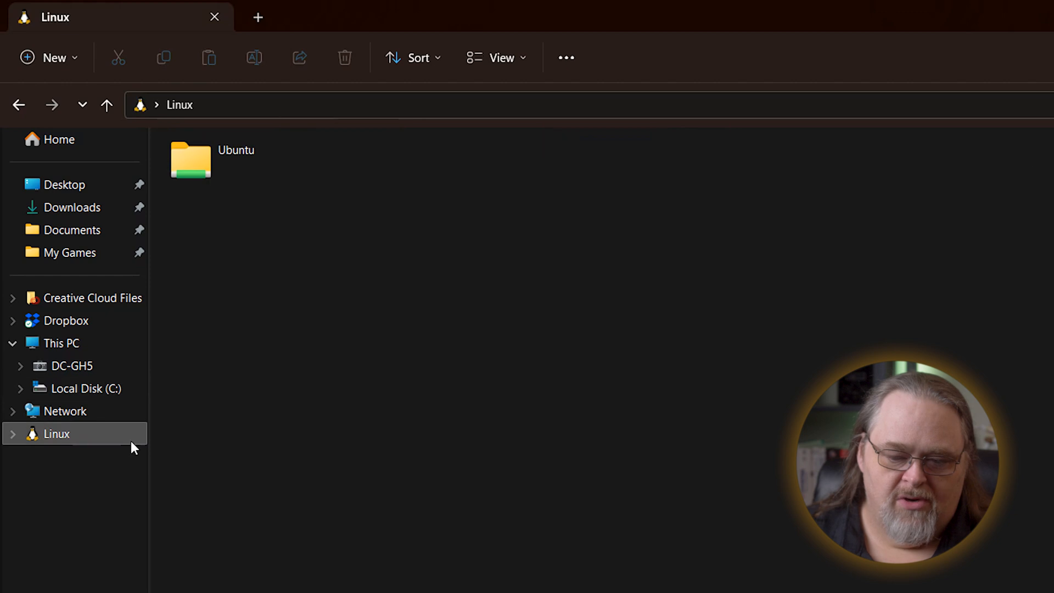
pyautogui.doubleClick(189, 160)
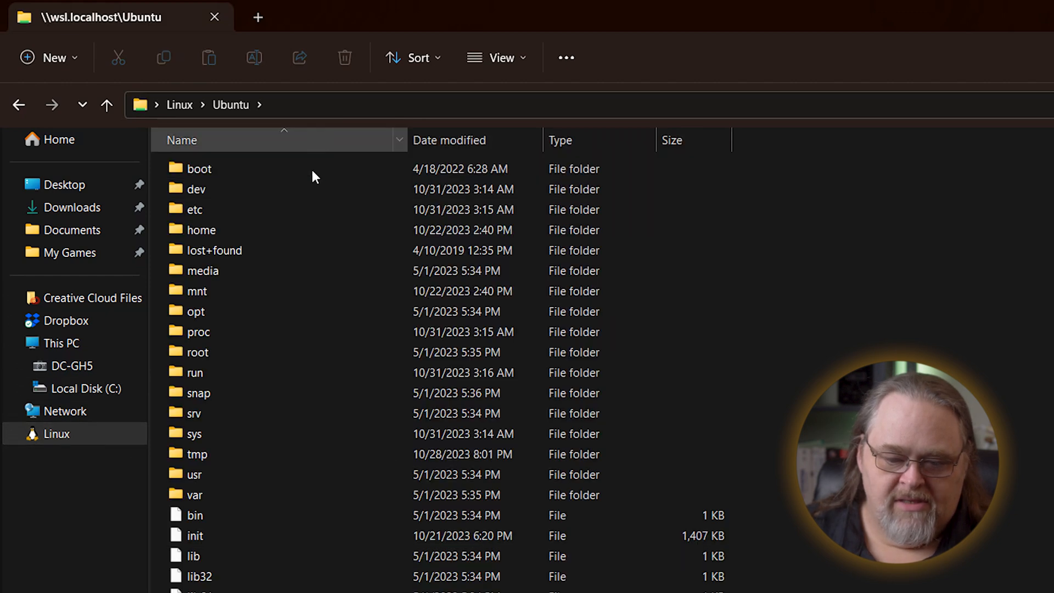
pyautogui.click(195, 474)
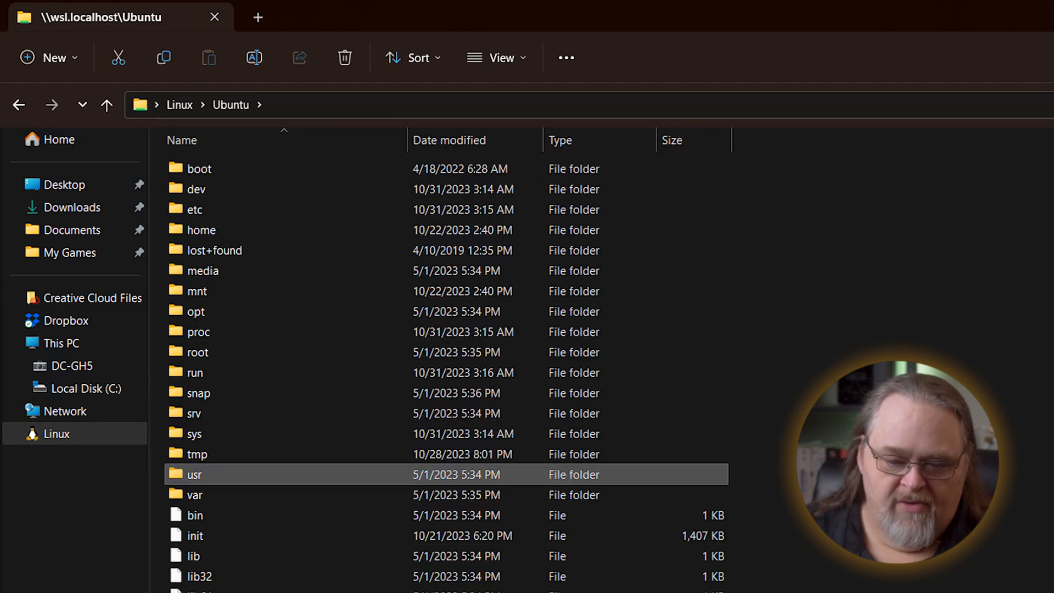
pyautogui.doubleClick(200, 230)
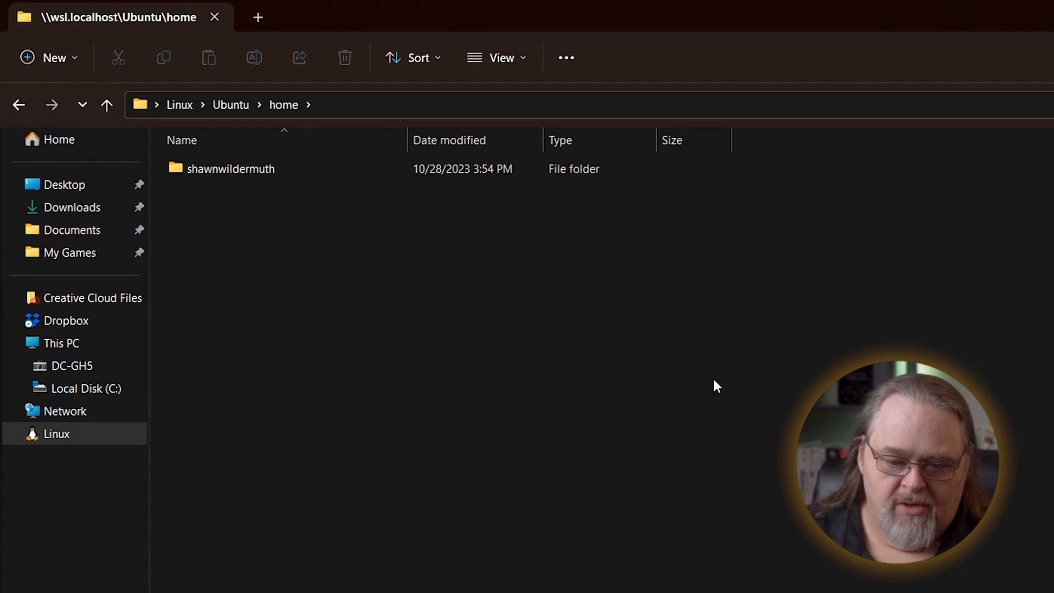
pyautogui.doubleClick(238, 168)
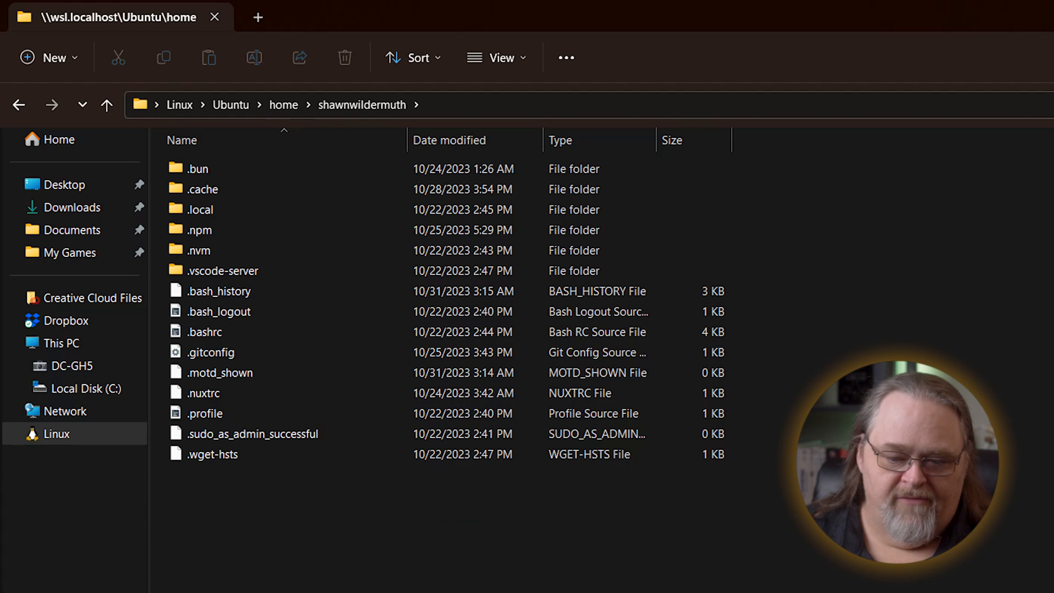
pyautogui.click(1001, 9)
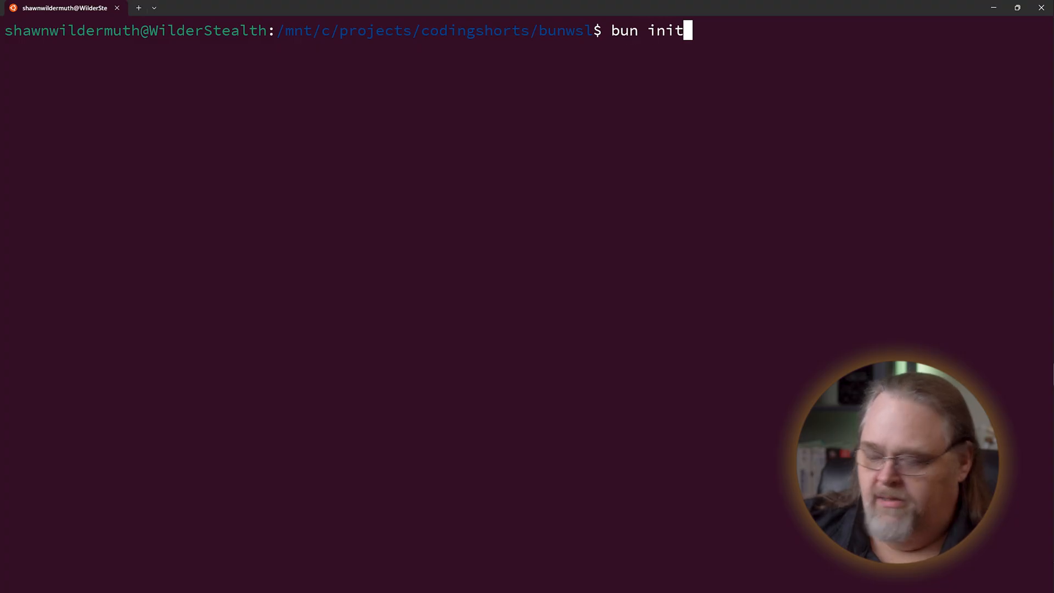
# Scaffold a default Bun project with bun init -y, list its files, and clear
pyautogui.write('-y')
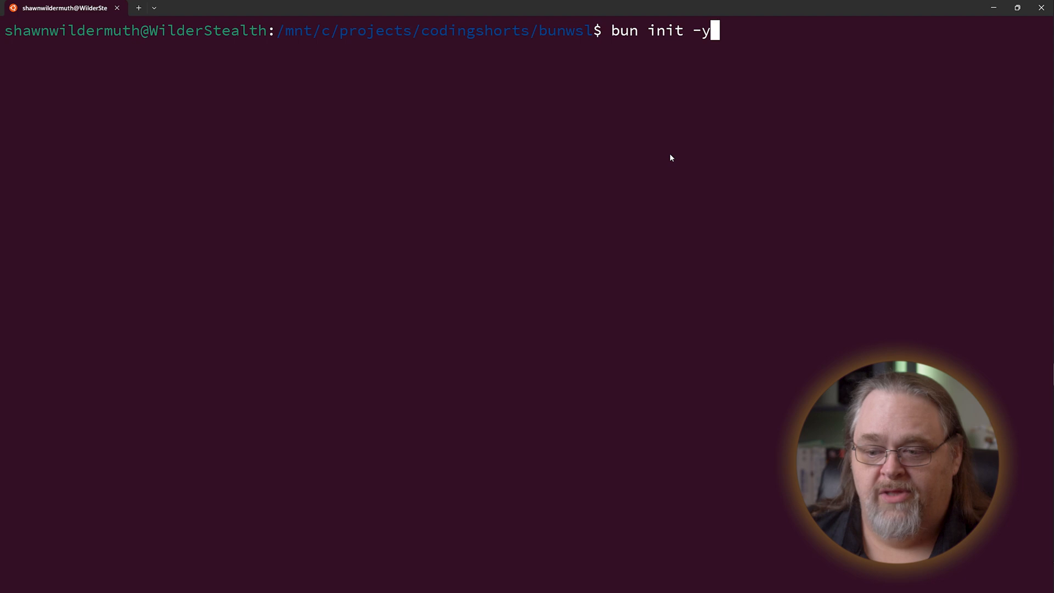
pyautogui.press('Return')
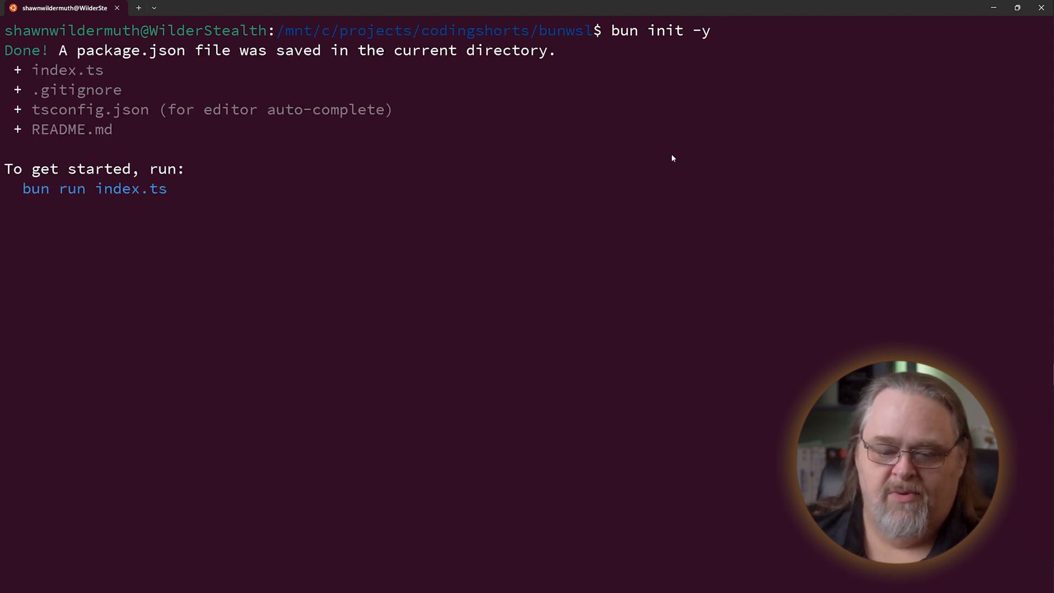
pyautogui.press('Return')
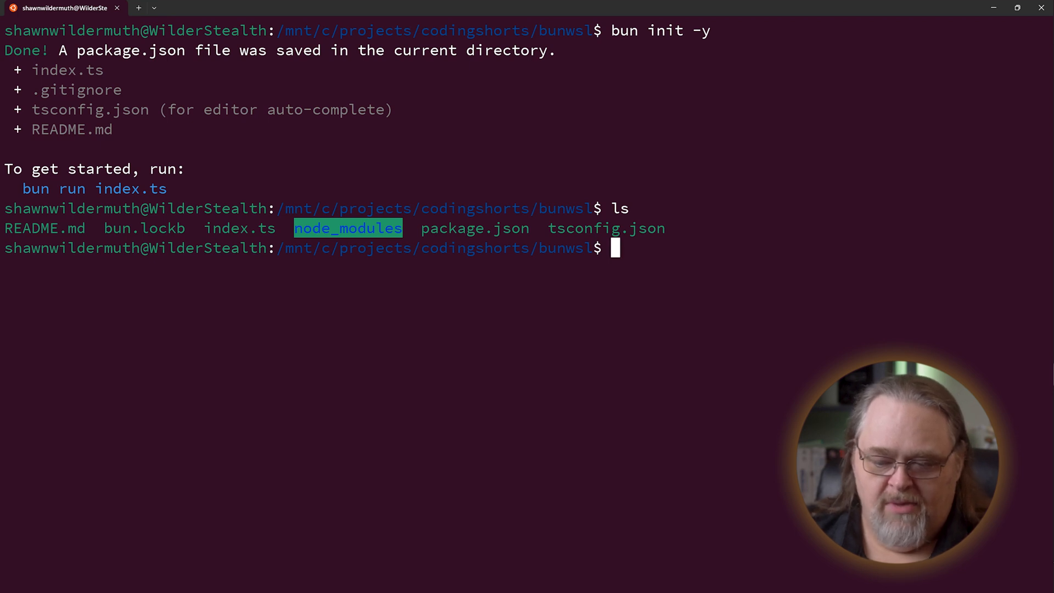
pyautogui.write('clea')
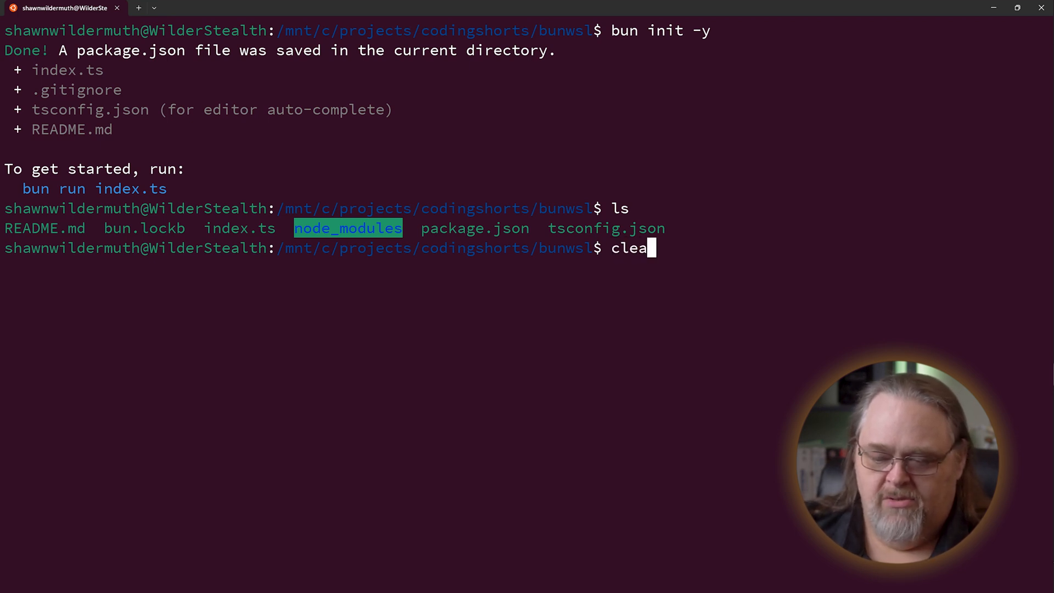
pyautogui.press('Return')
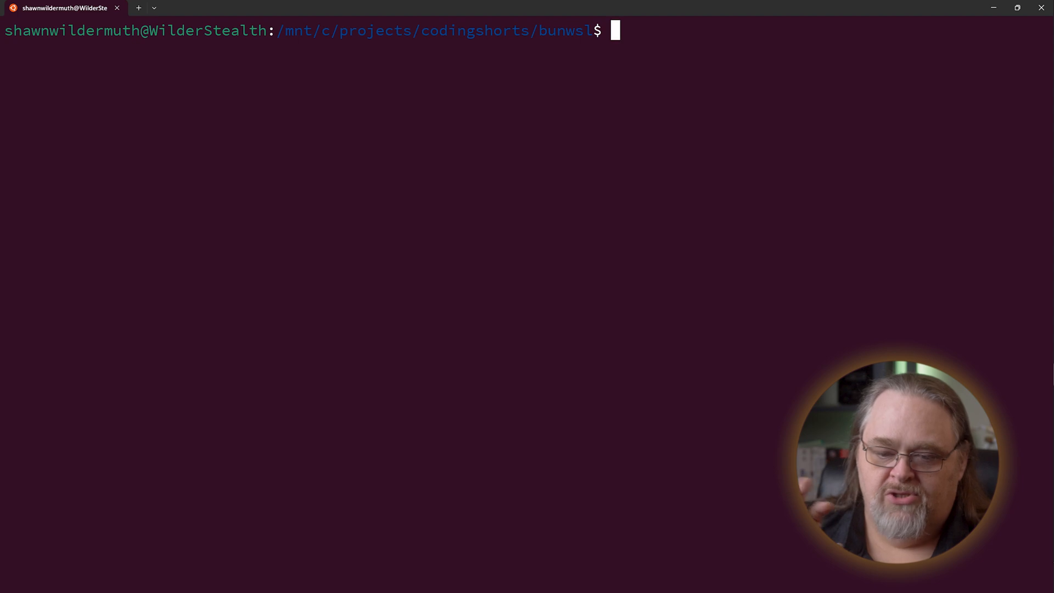
# Open the bunwsl folder in VS Code with code
pyautogui.write('code')
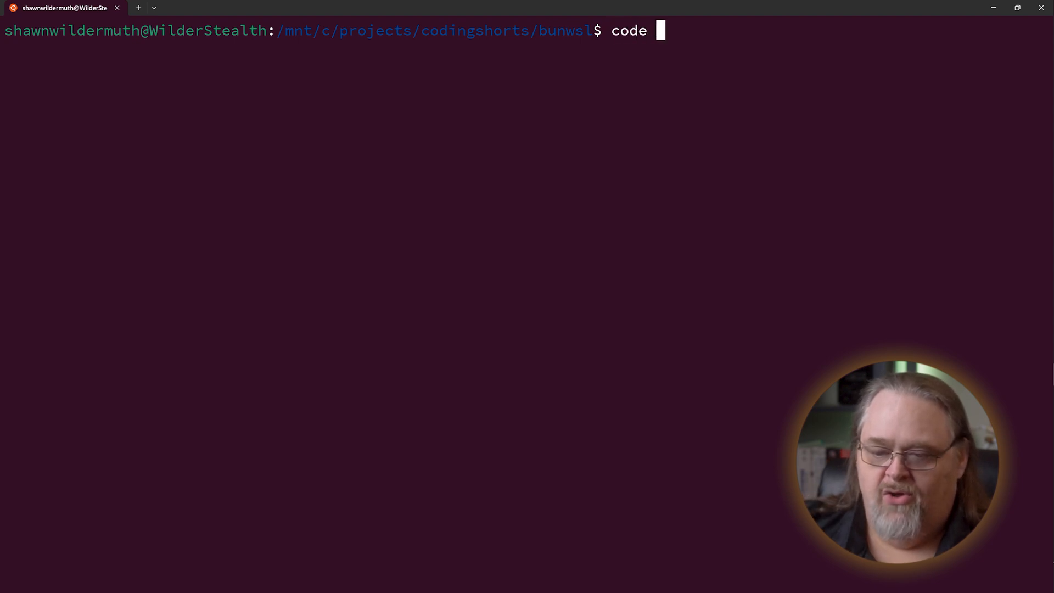
pyautogui.write('.')
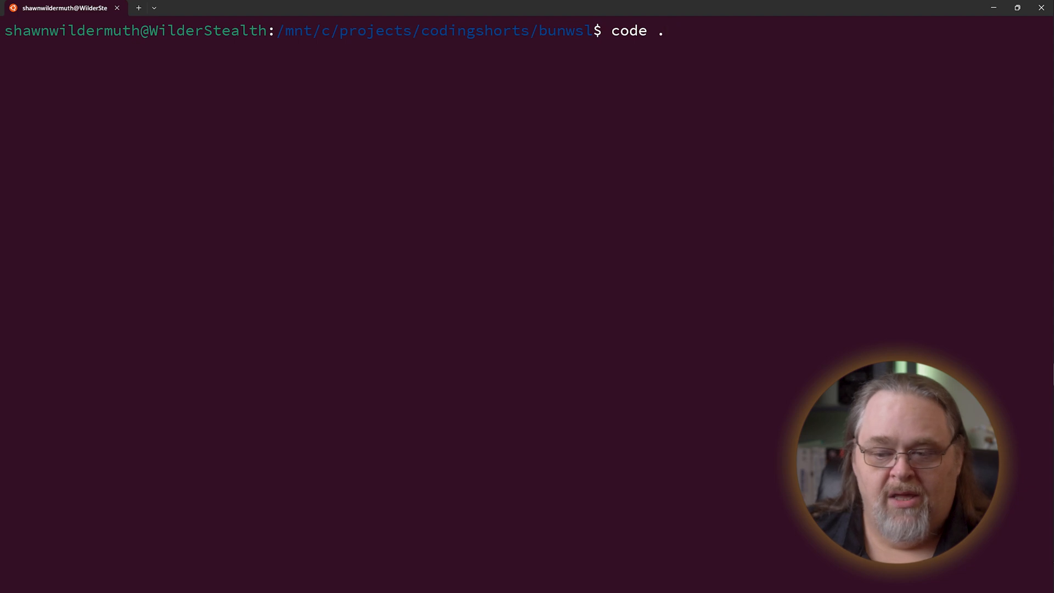
pyautogui.press('Return')
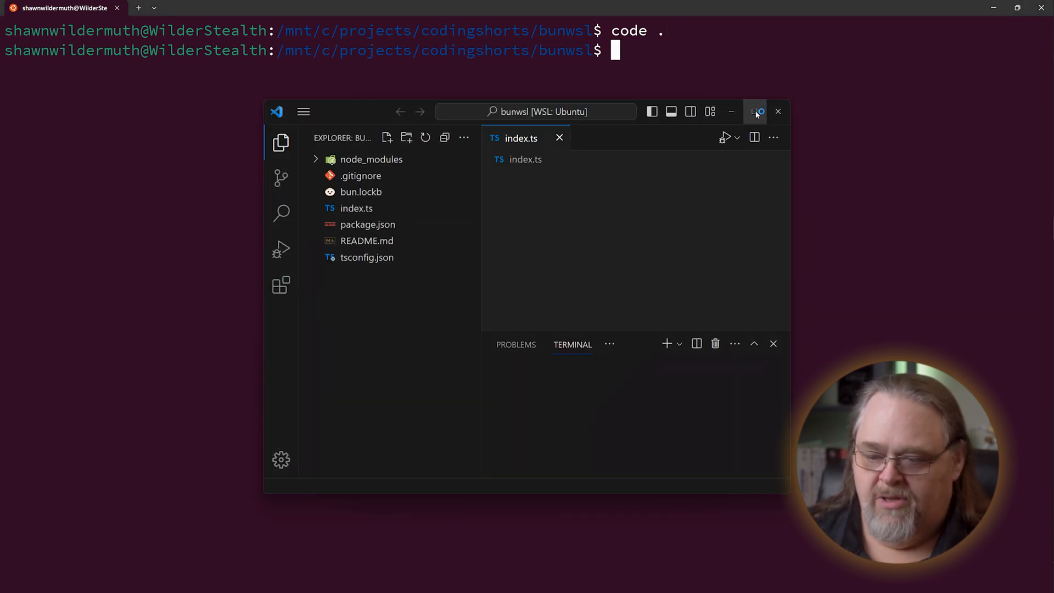
# Maximize VS Code and run bun index.ts in its terminal, printing 'Hello via Bun!'
pyautogui.click(756, 112)
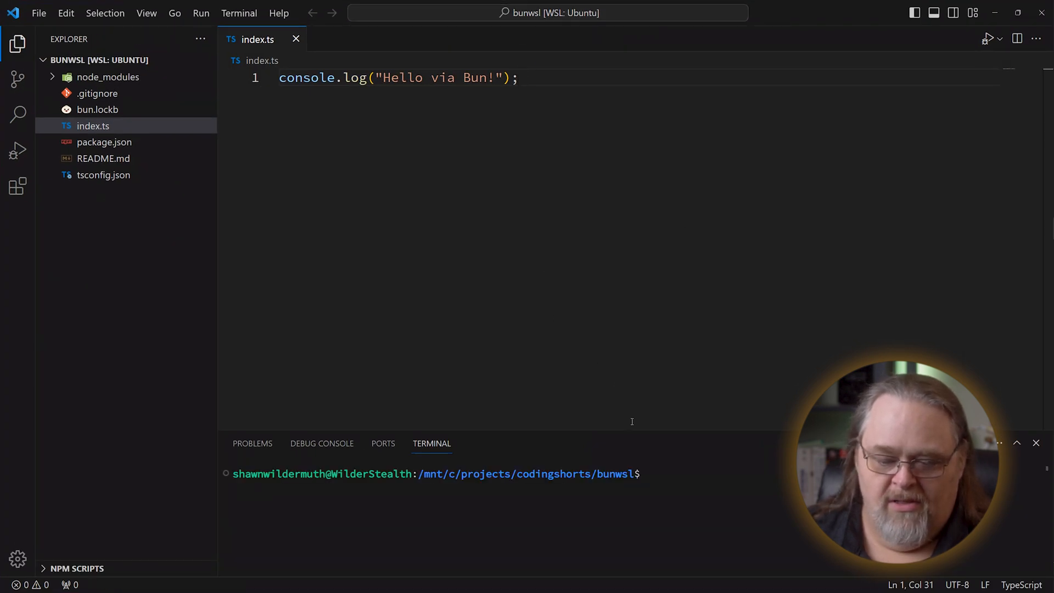
pyautogui.moveTo(765, 345)
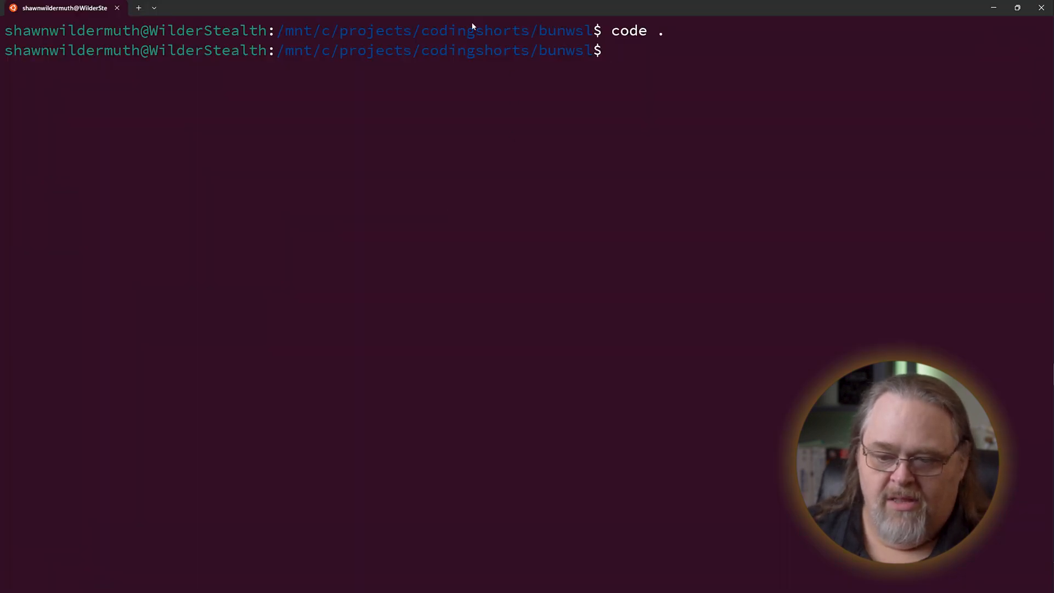
pyautogui.press('Return')
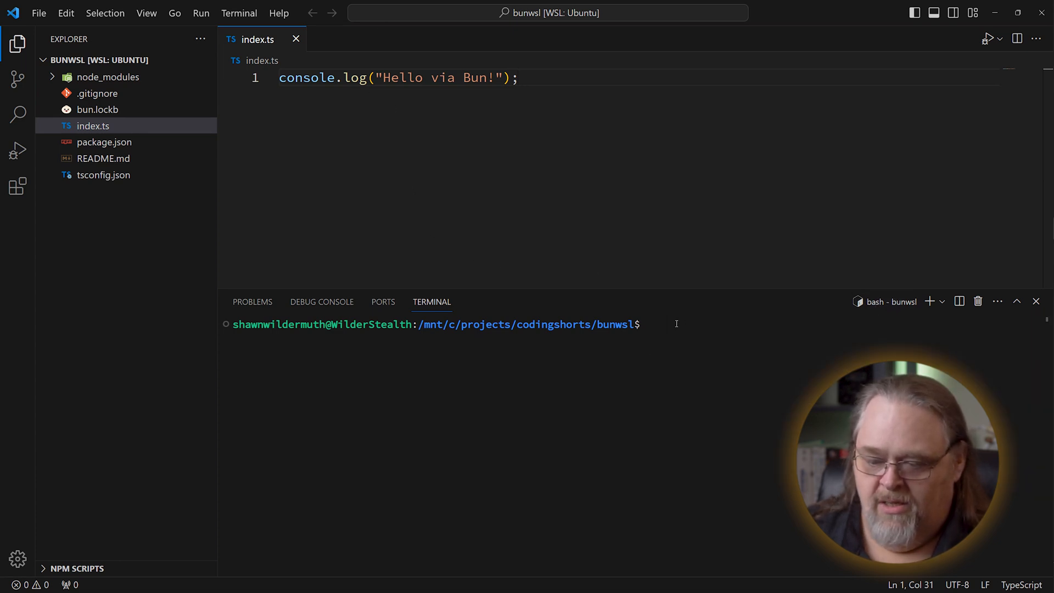
pyautogui.write('bun')
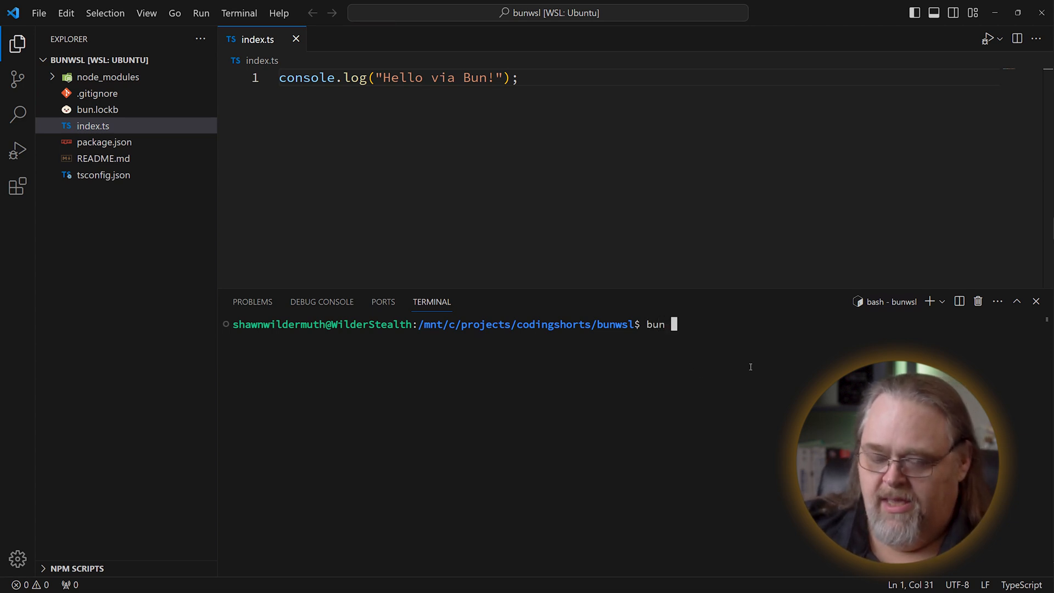
pyautogui.write('index.ts')
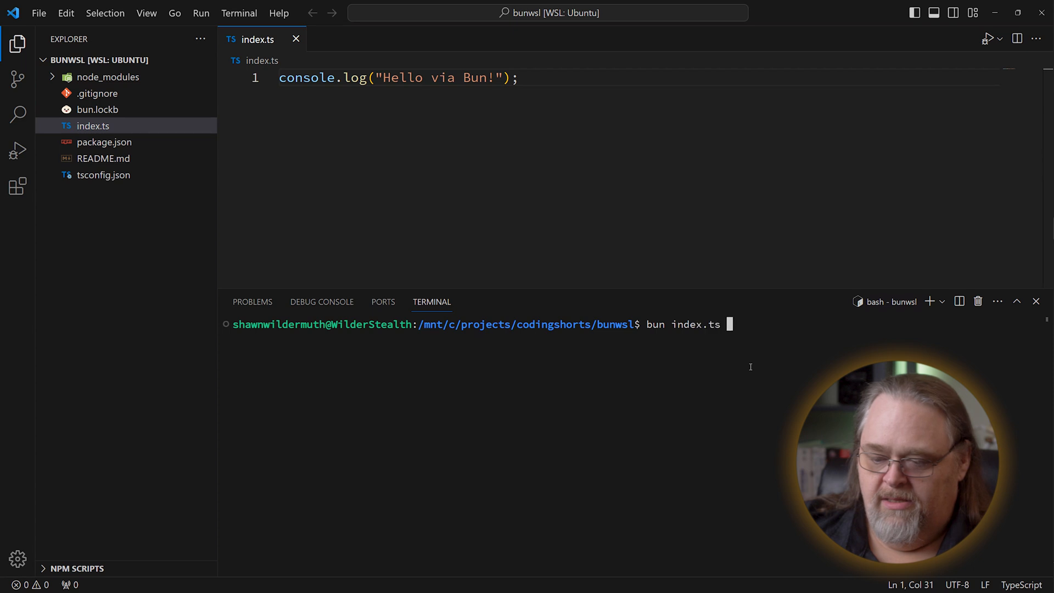
pyautogui.press('Return')
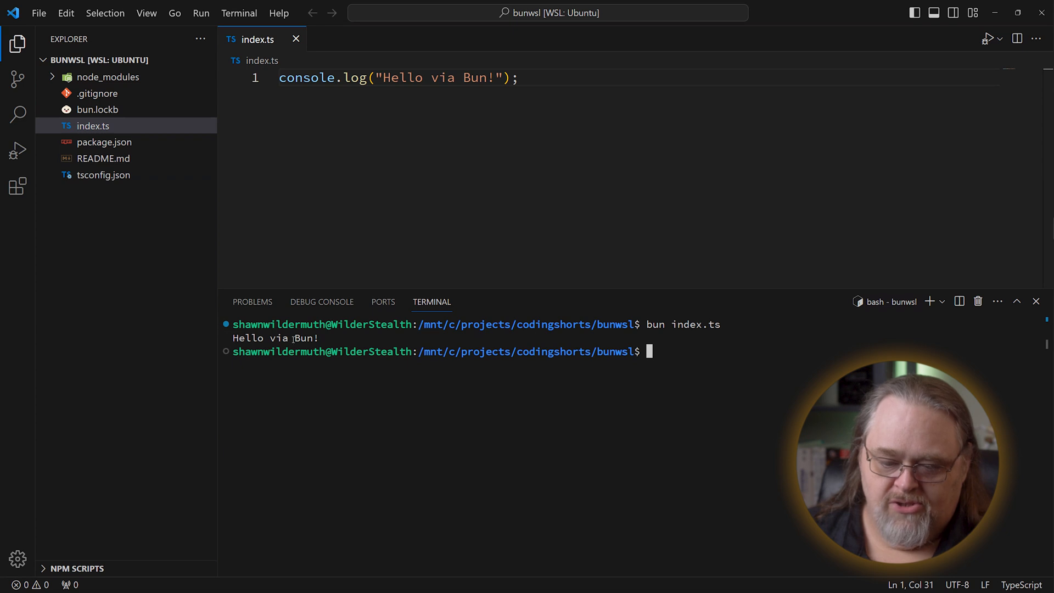
pyautogui.moveTo(609, 436)
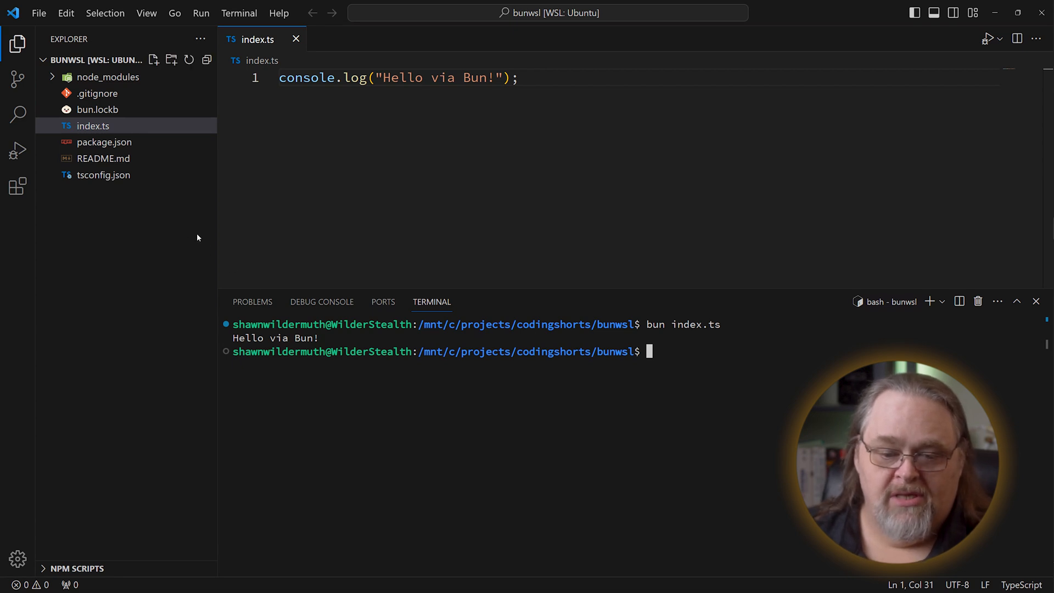
pyautogui.moveTo(615, 119)
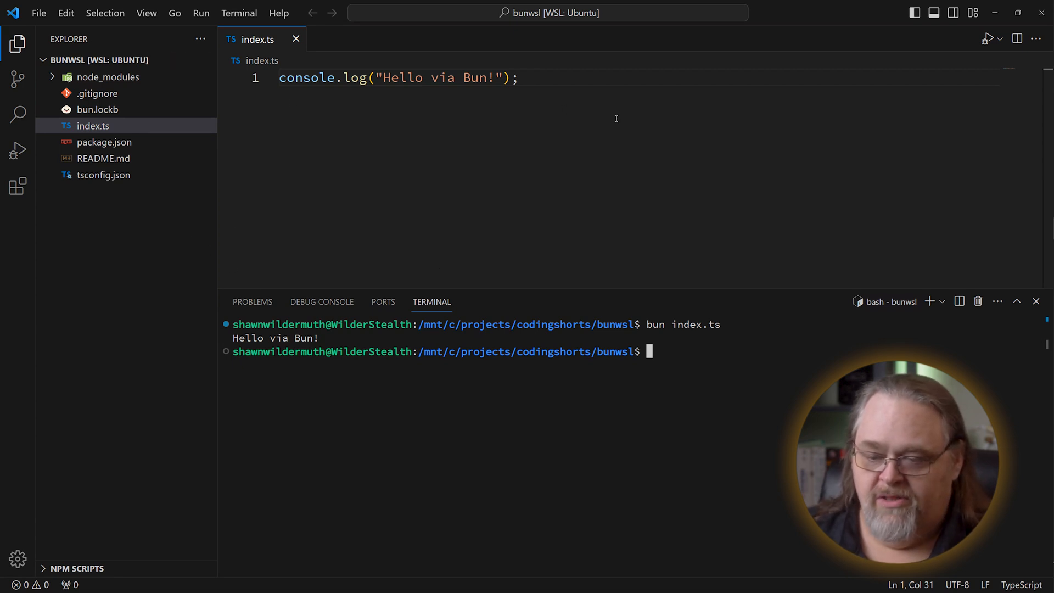
pyautogui.write('n')
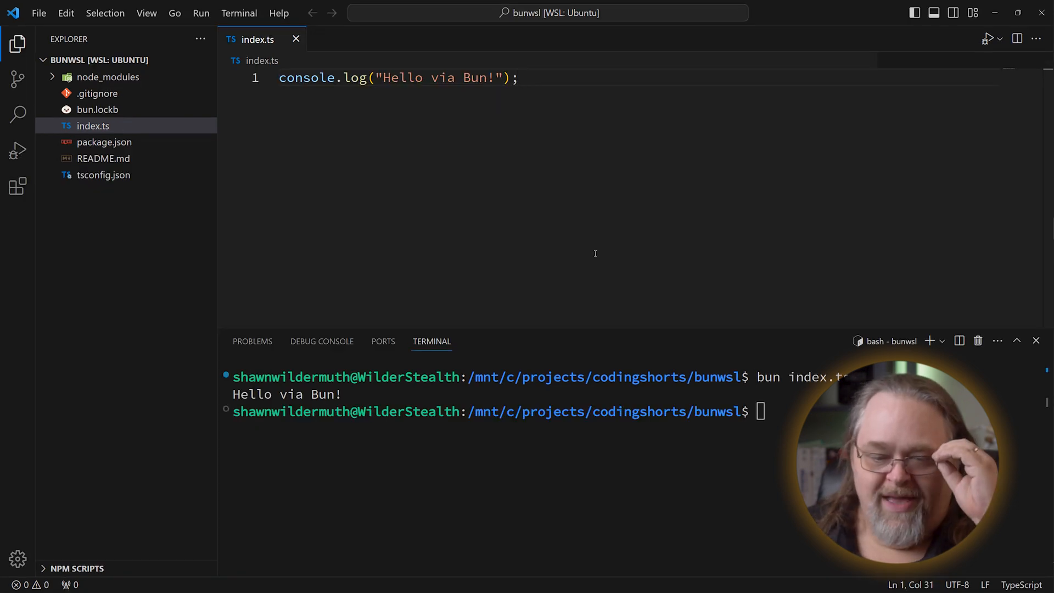
pyautogui.moveTo(618, 240)
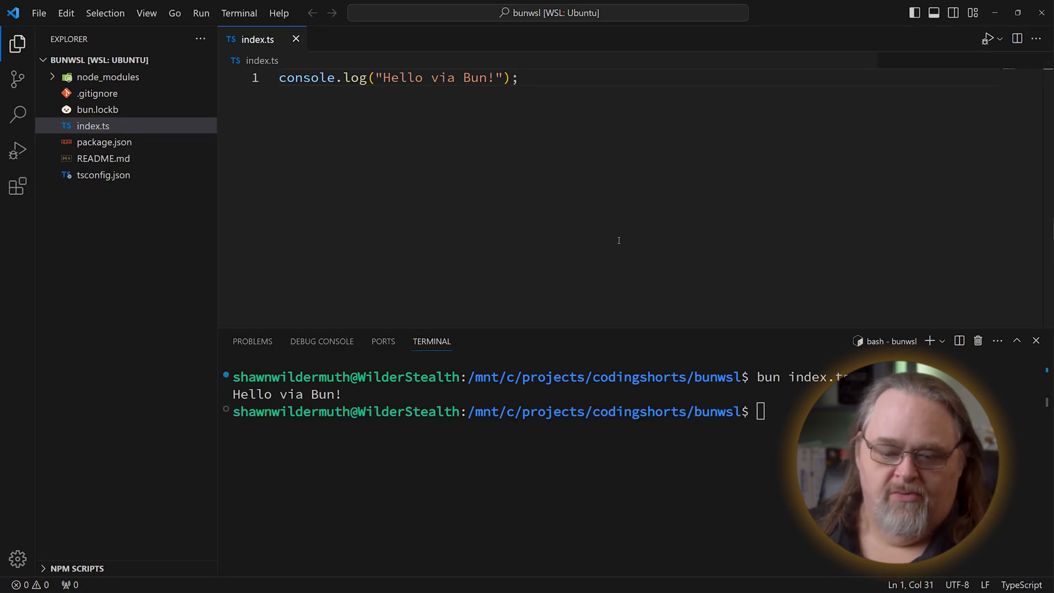
# With package.json open, run 'bun install underscore' so underscore ^1.13.6 appears under dependencies
pyautogui.click(104, 141)
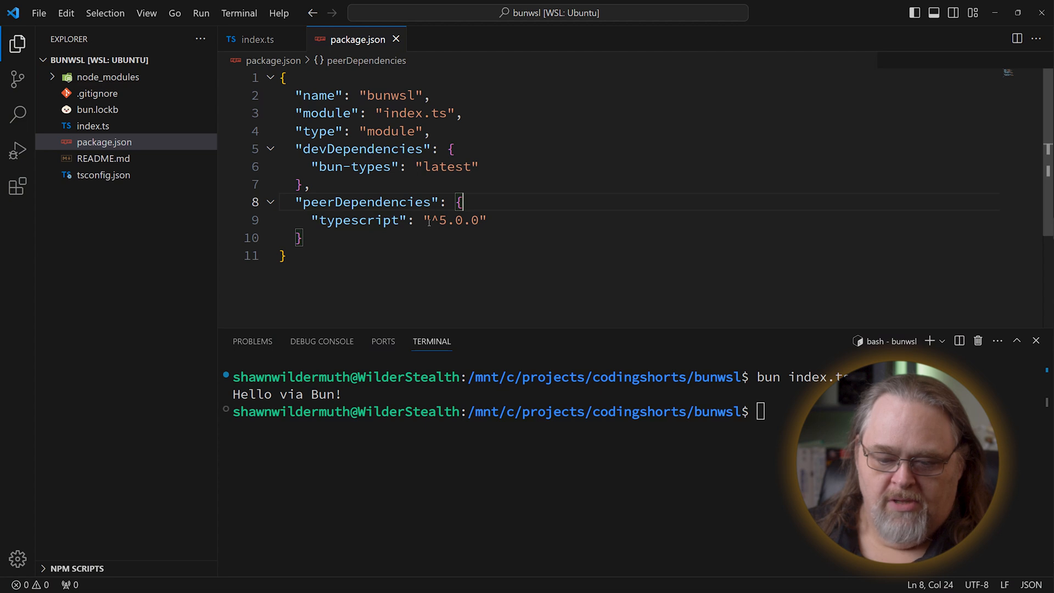
pyautogui.moveTo(258, 172)
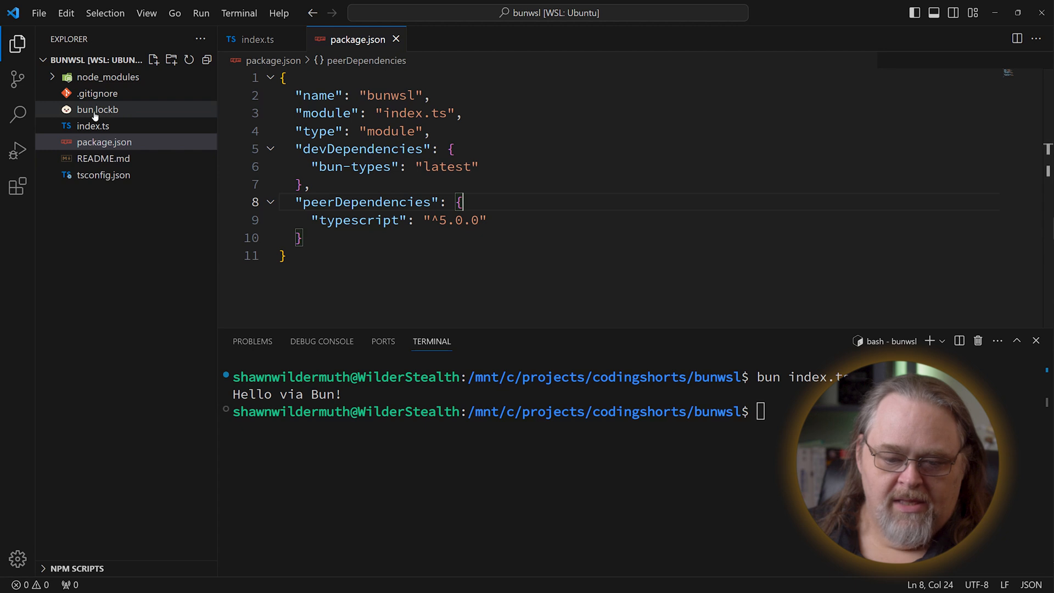
pyautogui.moveTo(129, 114)
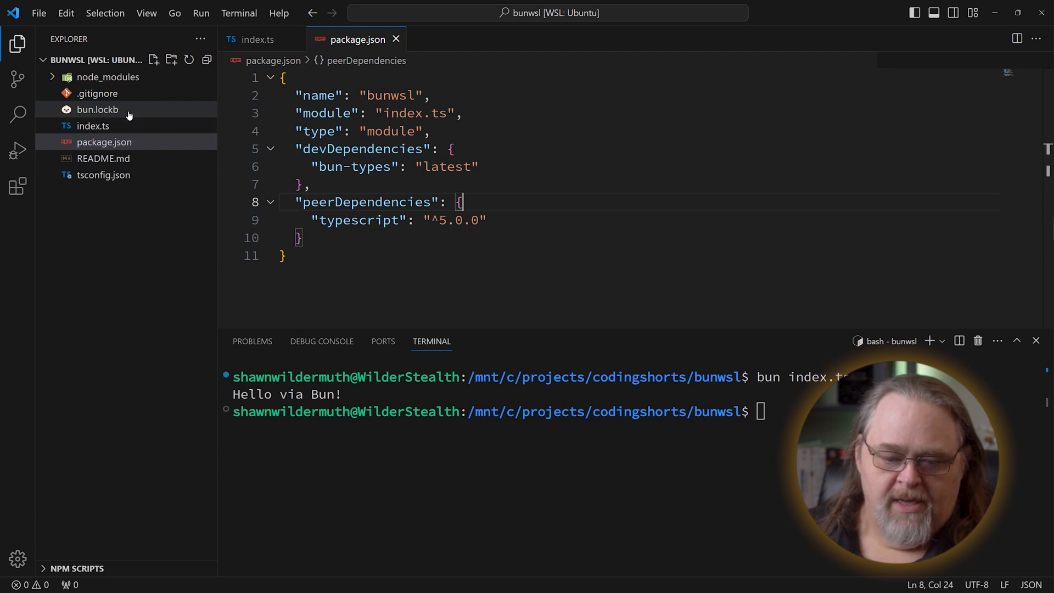
pyautogui.moveTo(97, 110)
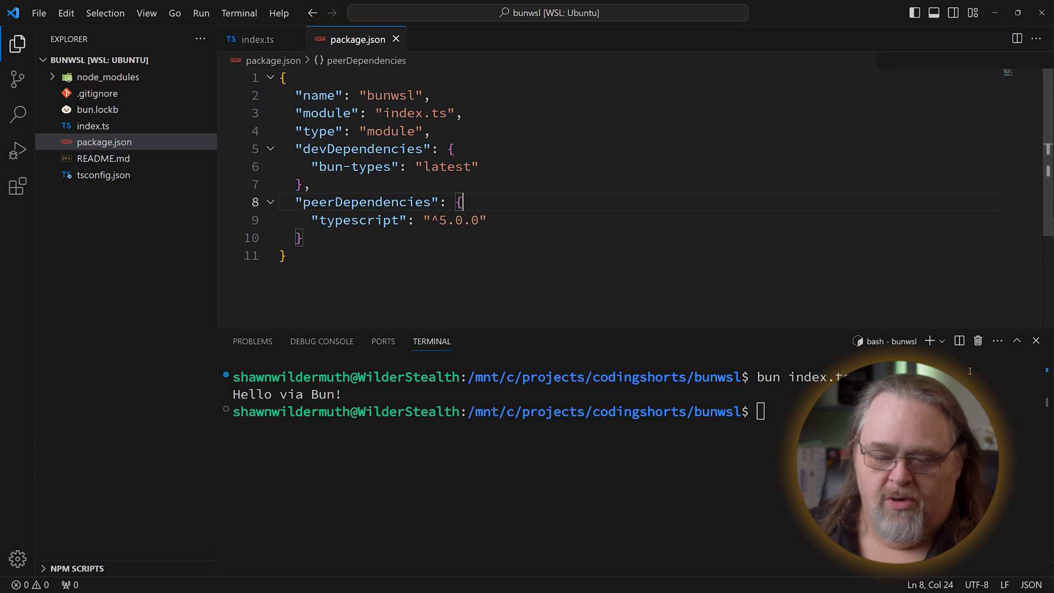
pyautogui.write('bun')
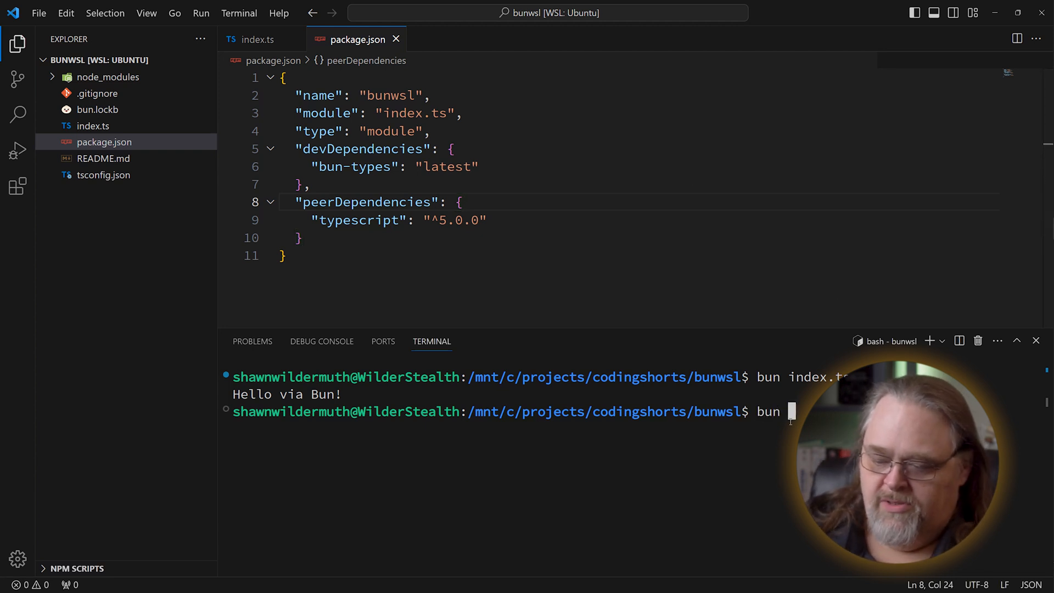
pyautogui.write('ins')
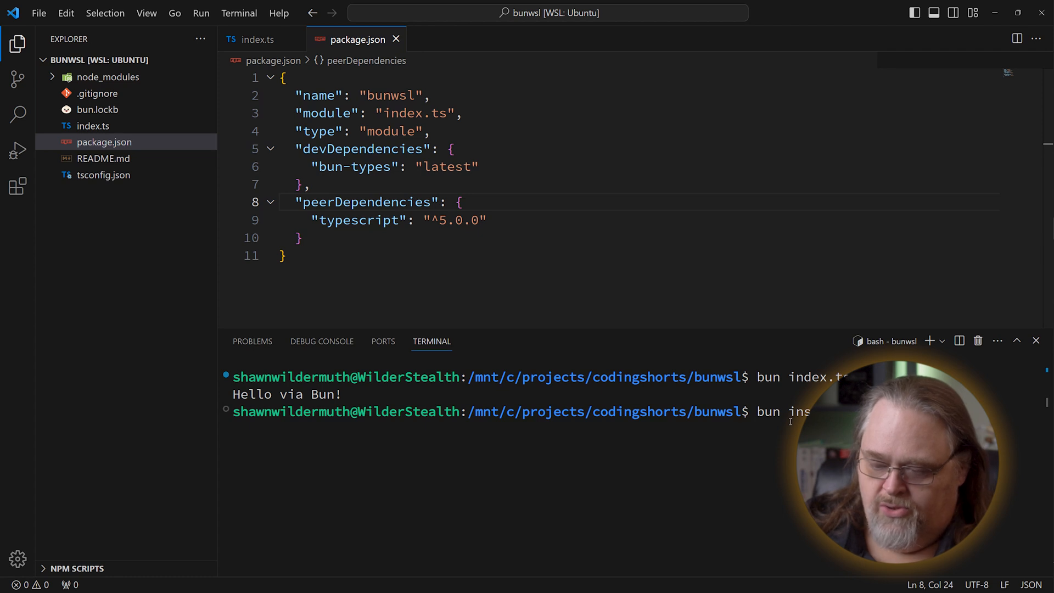
pyautogui.press('Return')
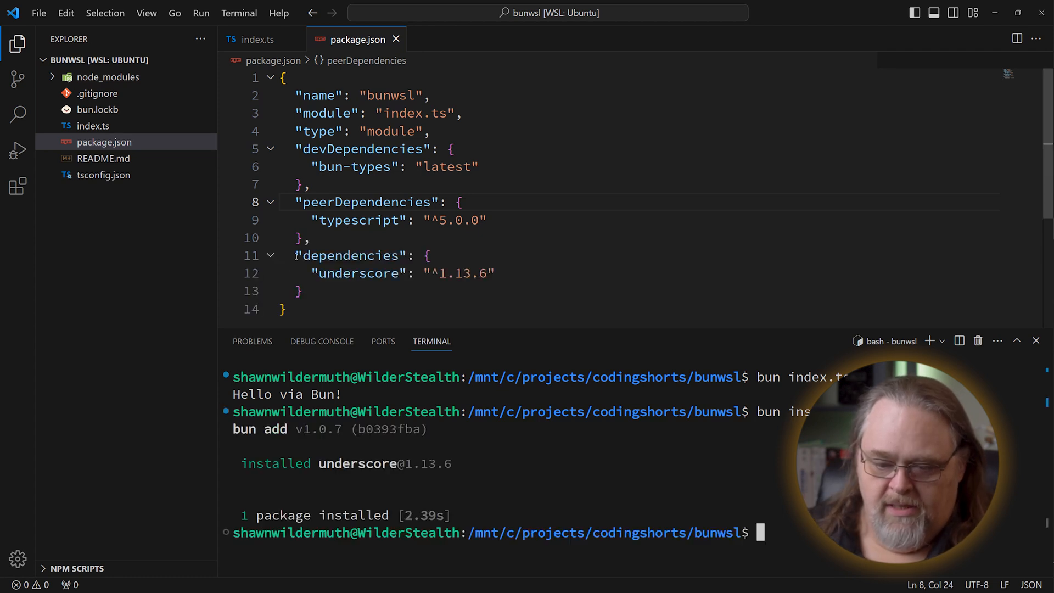
pyautogui.click(428, 255)
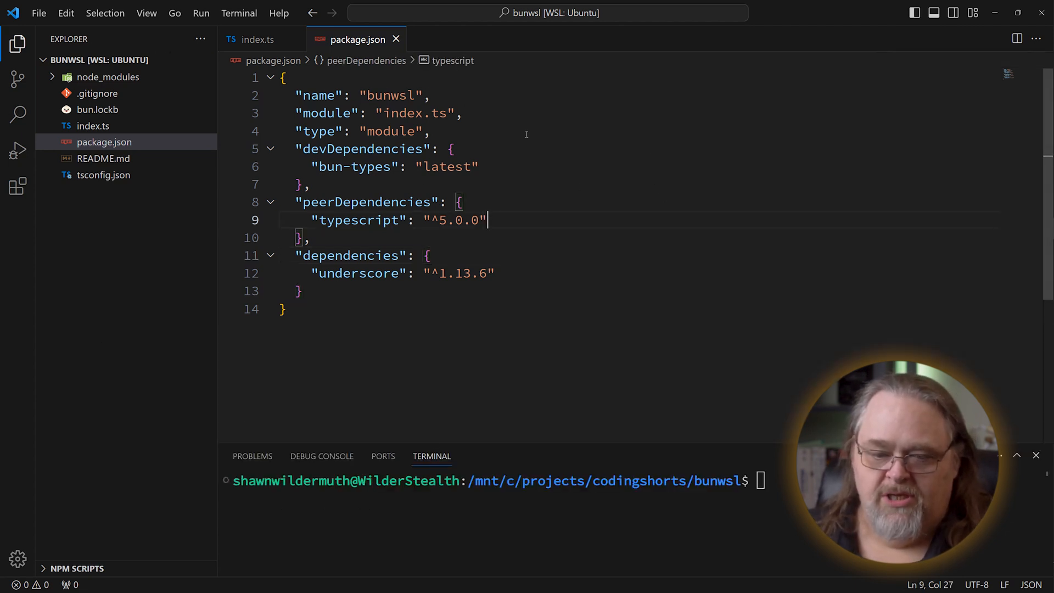
pyautogui.moveTo(17, 79)
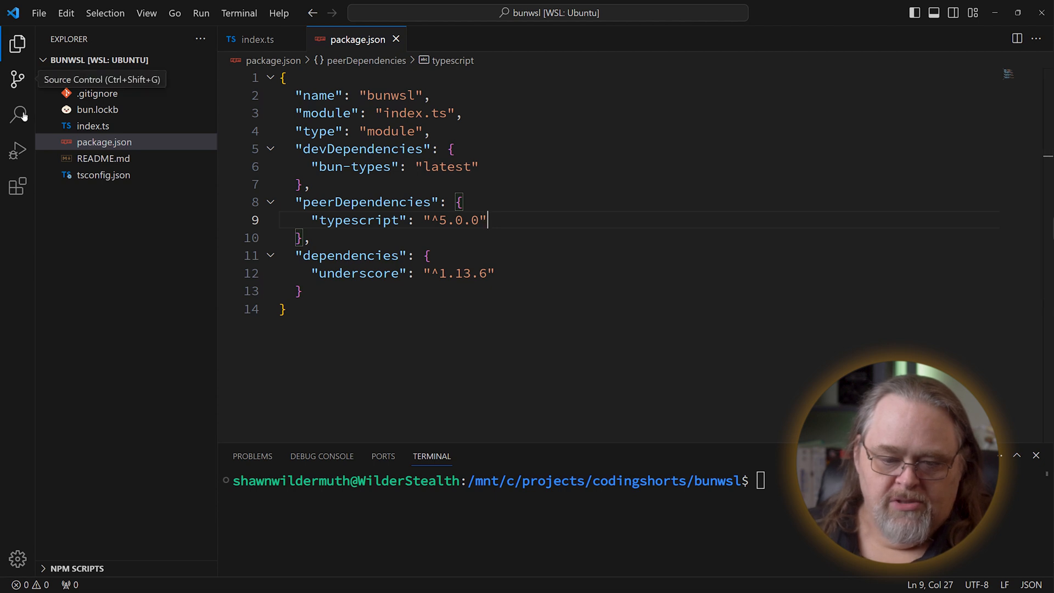
# Search extensions for 'bun', view the installed Bun for Visual Studio Code details, then close them
pyautogui.click(18, 186)
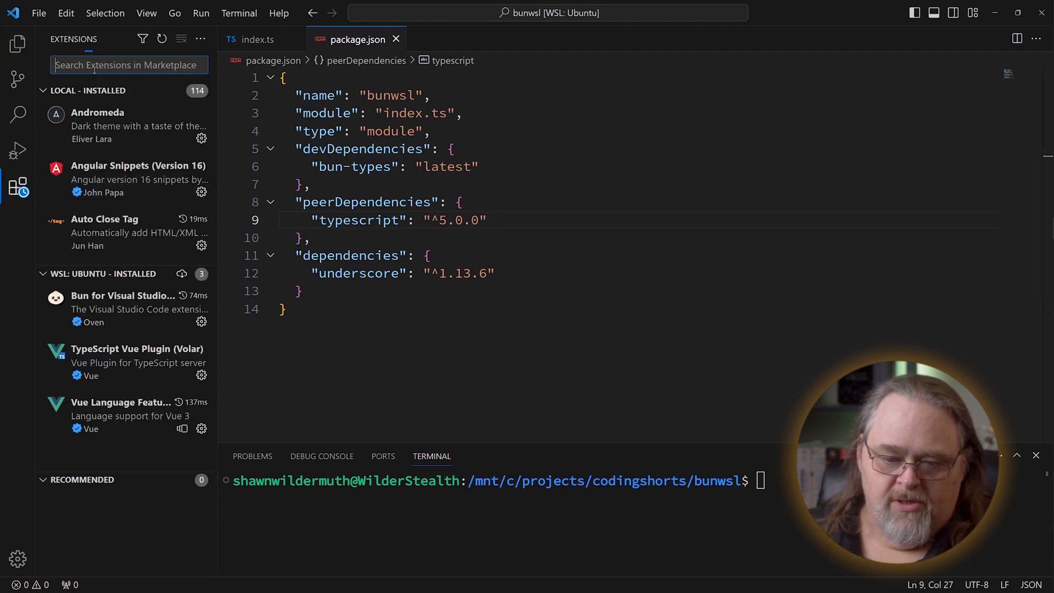
pyautogui.write('bun')
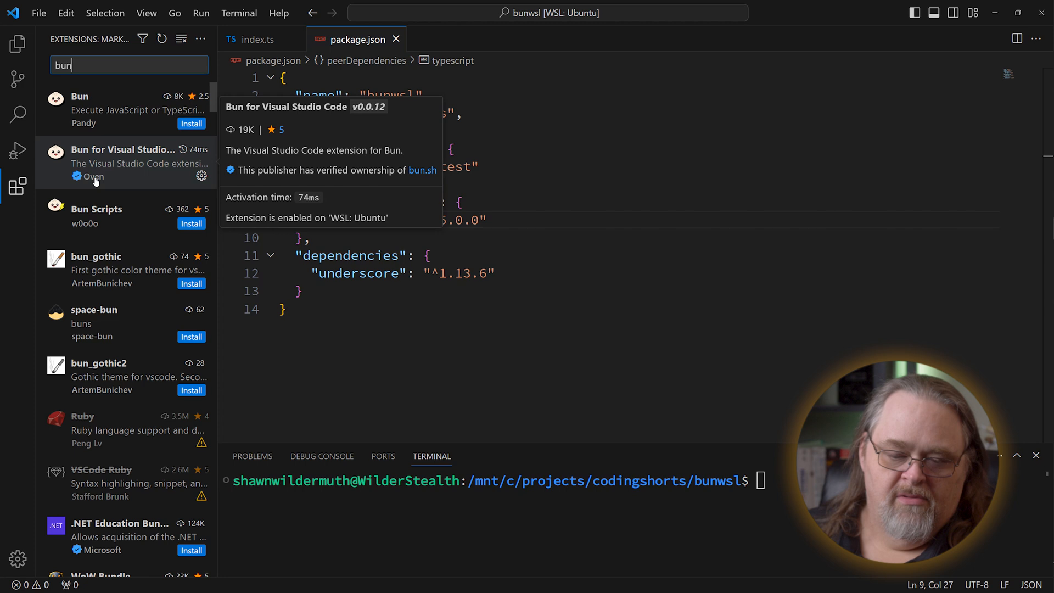
pyautogui.click(125, 162)
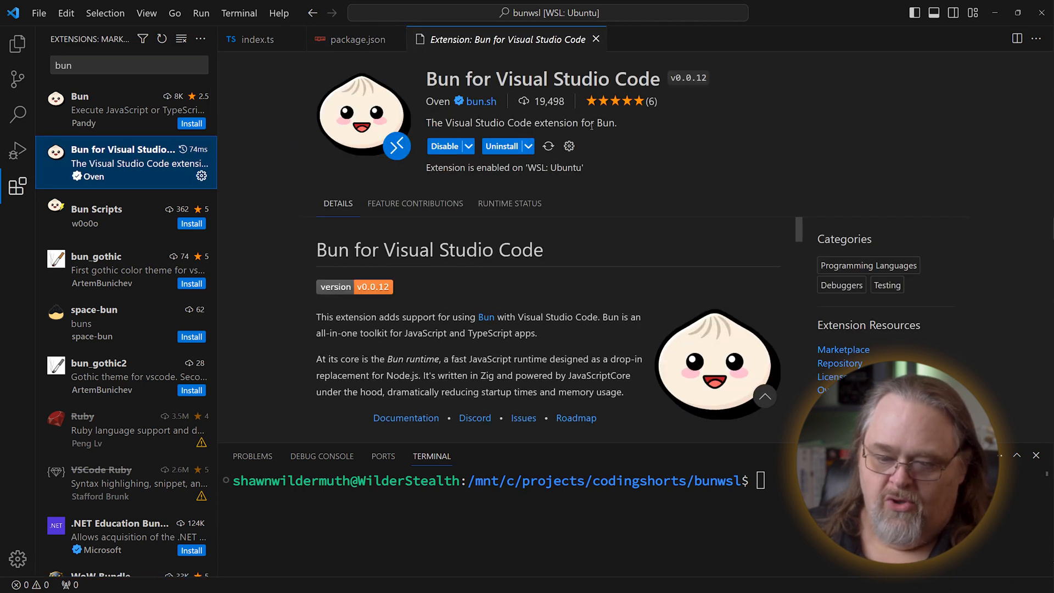
pyautogui.click(353, 39)
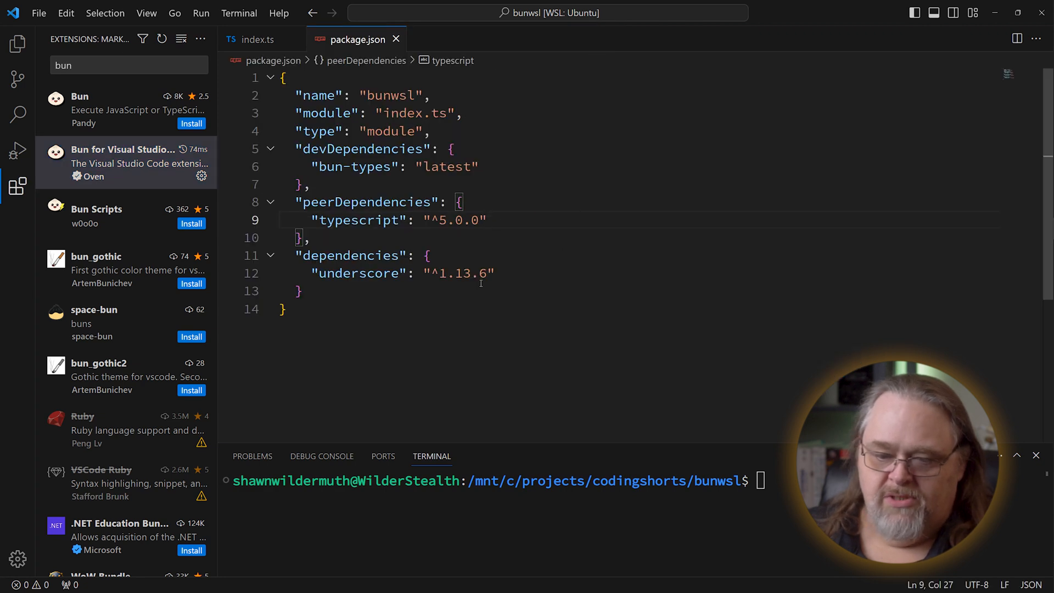
# Run Debug File on index.ts so the Bun session pauses at the line-2 breakpoint
pyautogui.click(258, 39)
pyautogui.write('console.log(msg);')
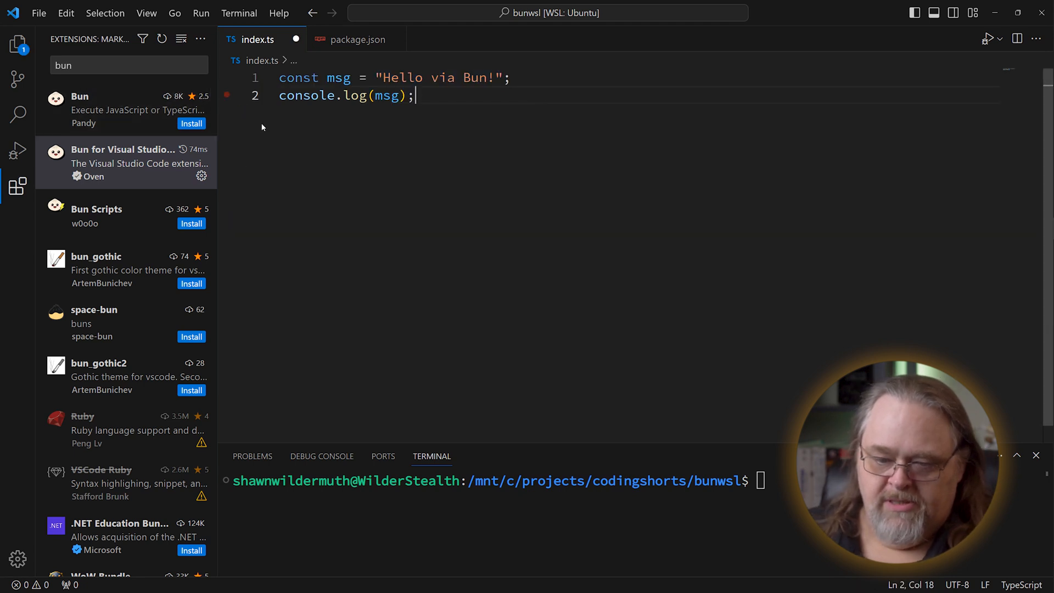
pyautogui.moveTo(300, 141)
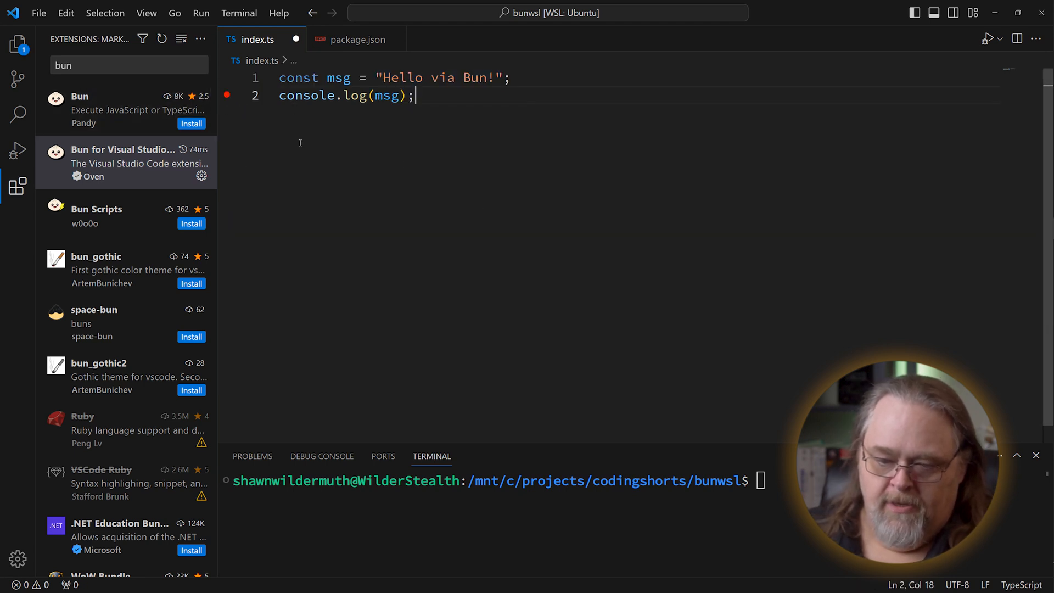
pyautogui.click(1000, 38)
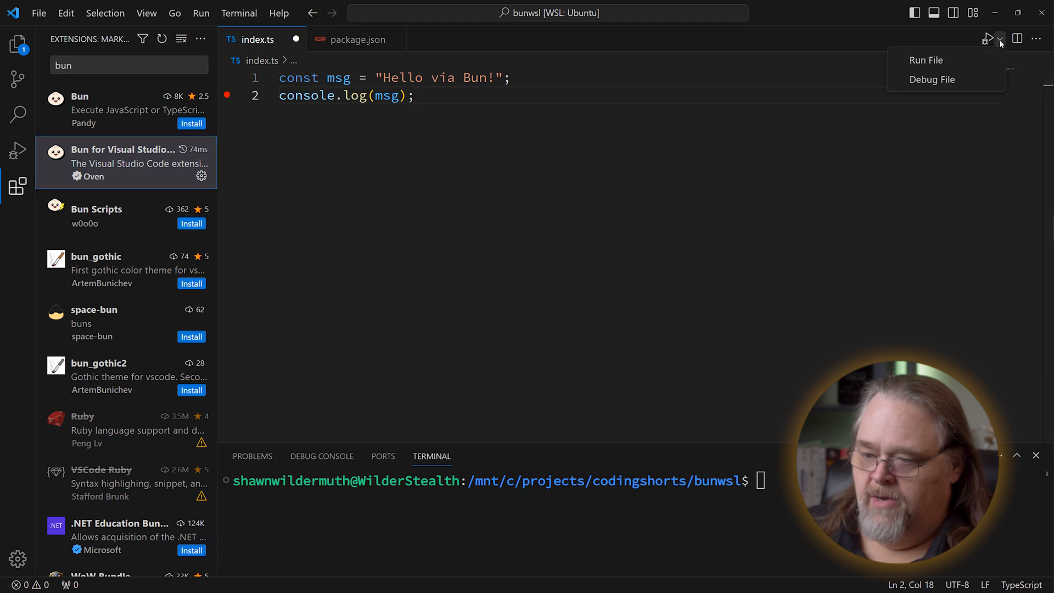
pyautogui.moveTo(947, 79)
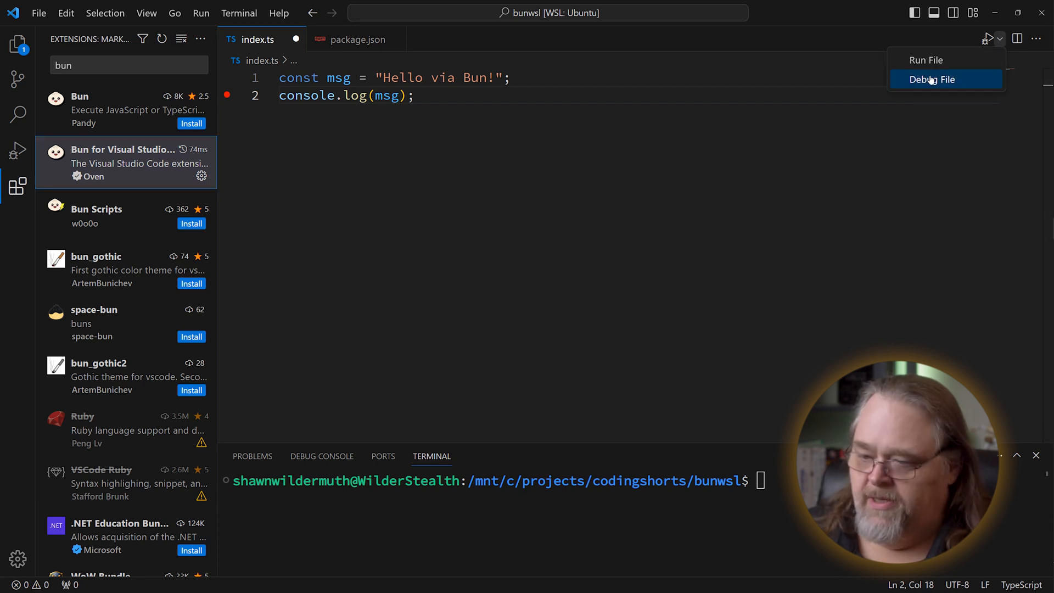
pyautogui.click(932, 79)
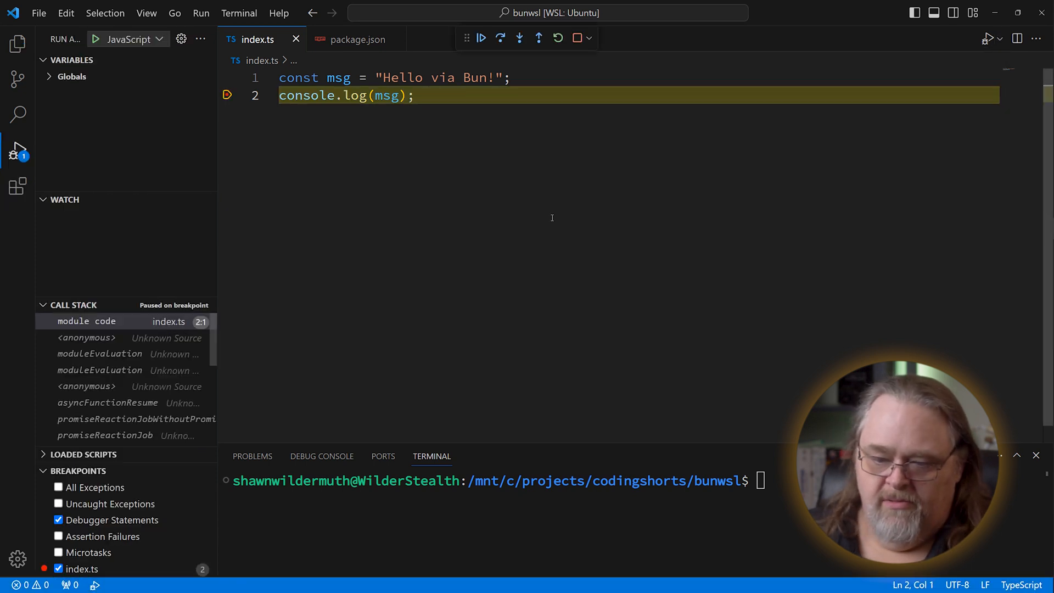
pyautogui.moveTo(431, 137)
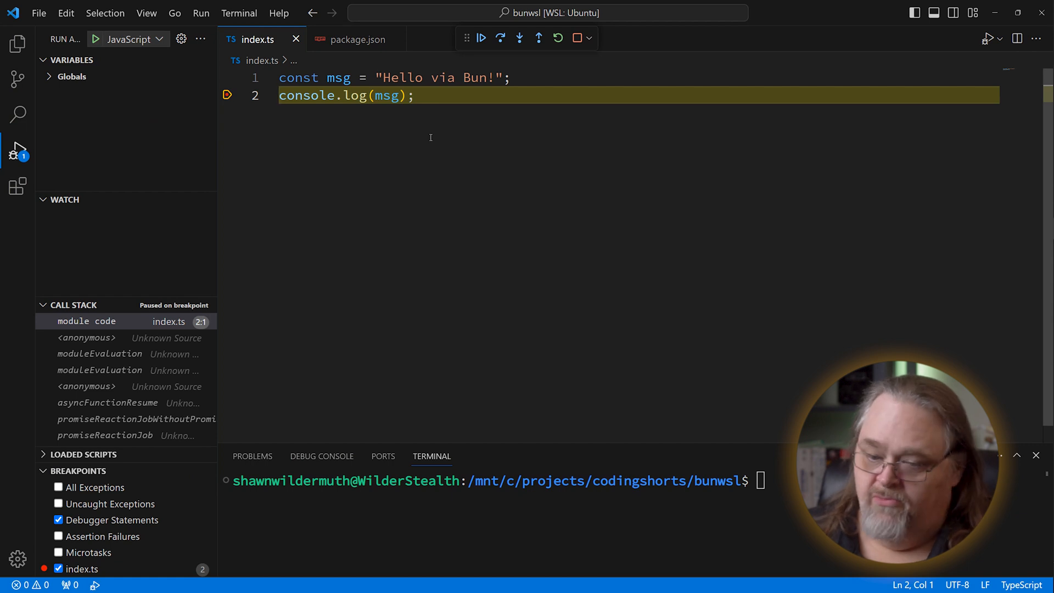
pyautogui.moveTo(338, 77)
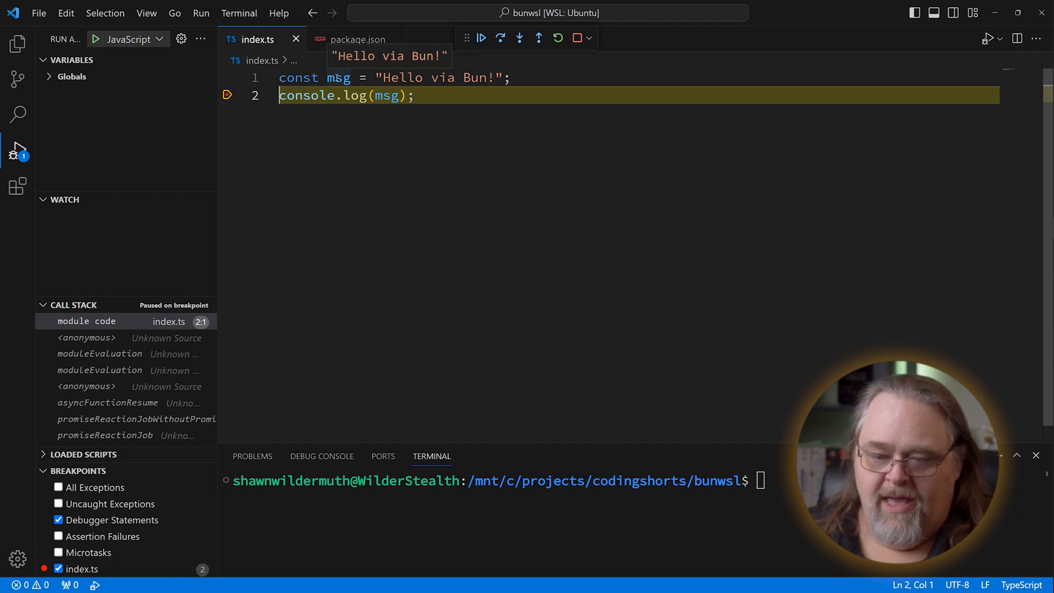